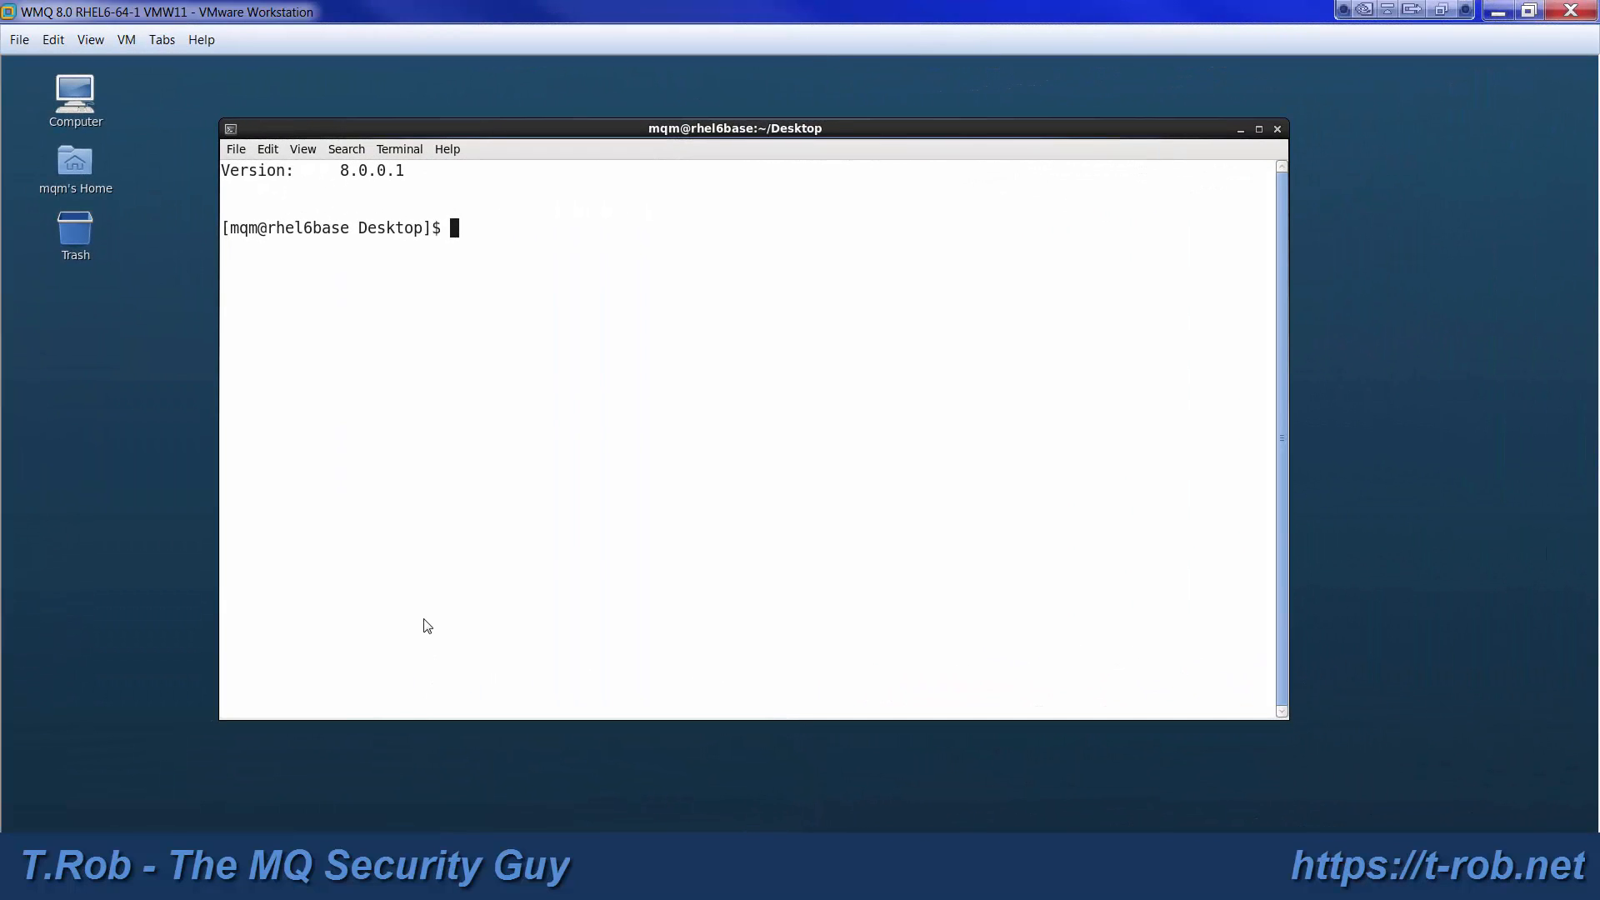
# List existing queue managers with dspmq and change into the ../scripts folder
pyautogui.write('ds')
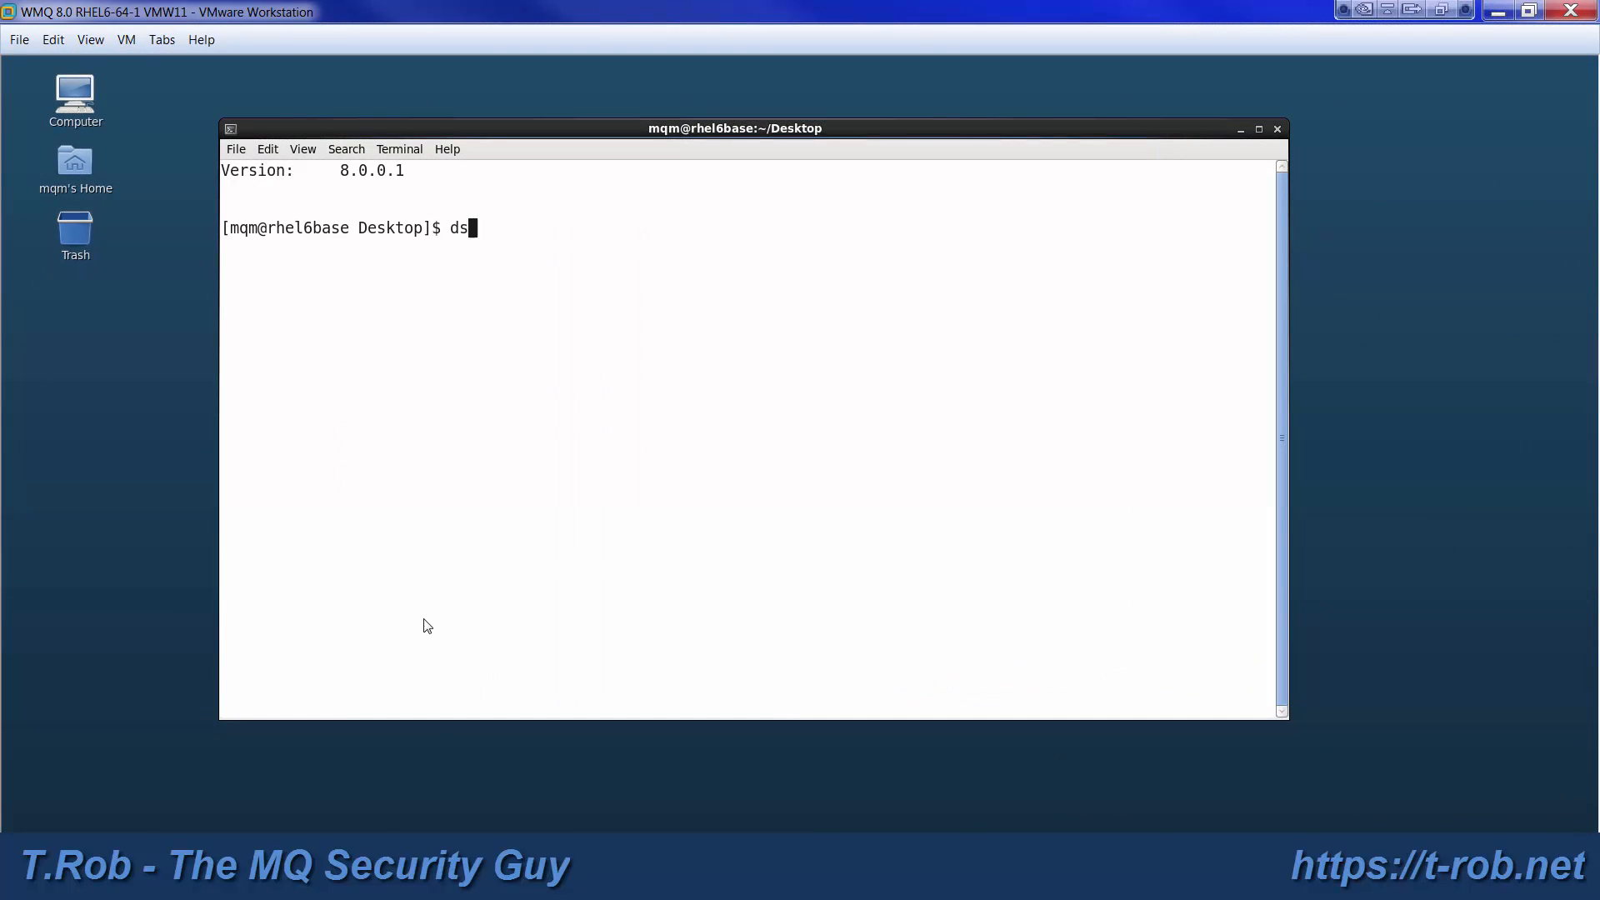
pyautogui.press('Return')
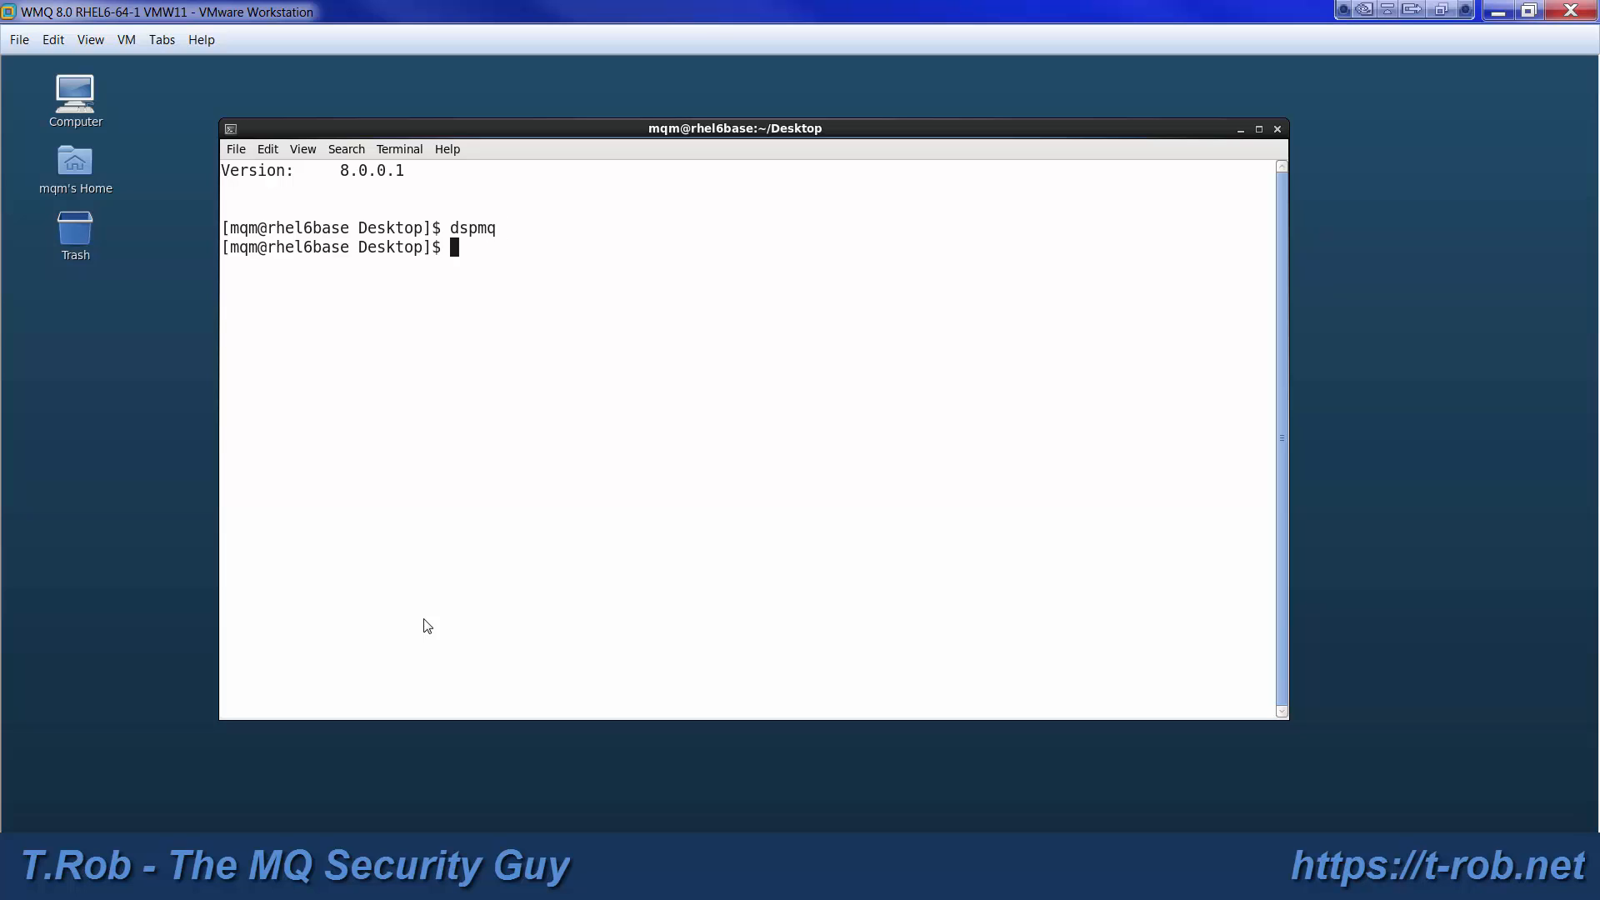
pyautogui.write('cd ../sc')
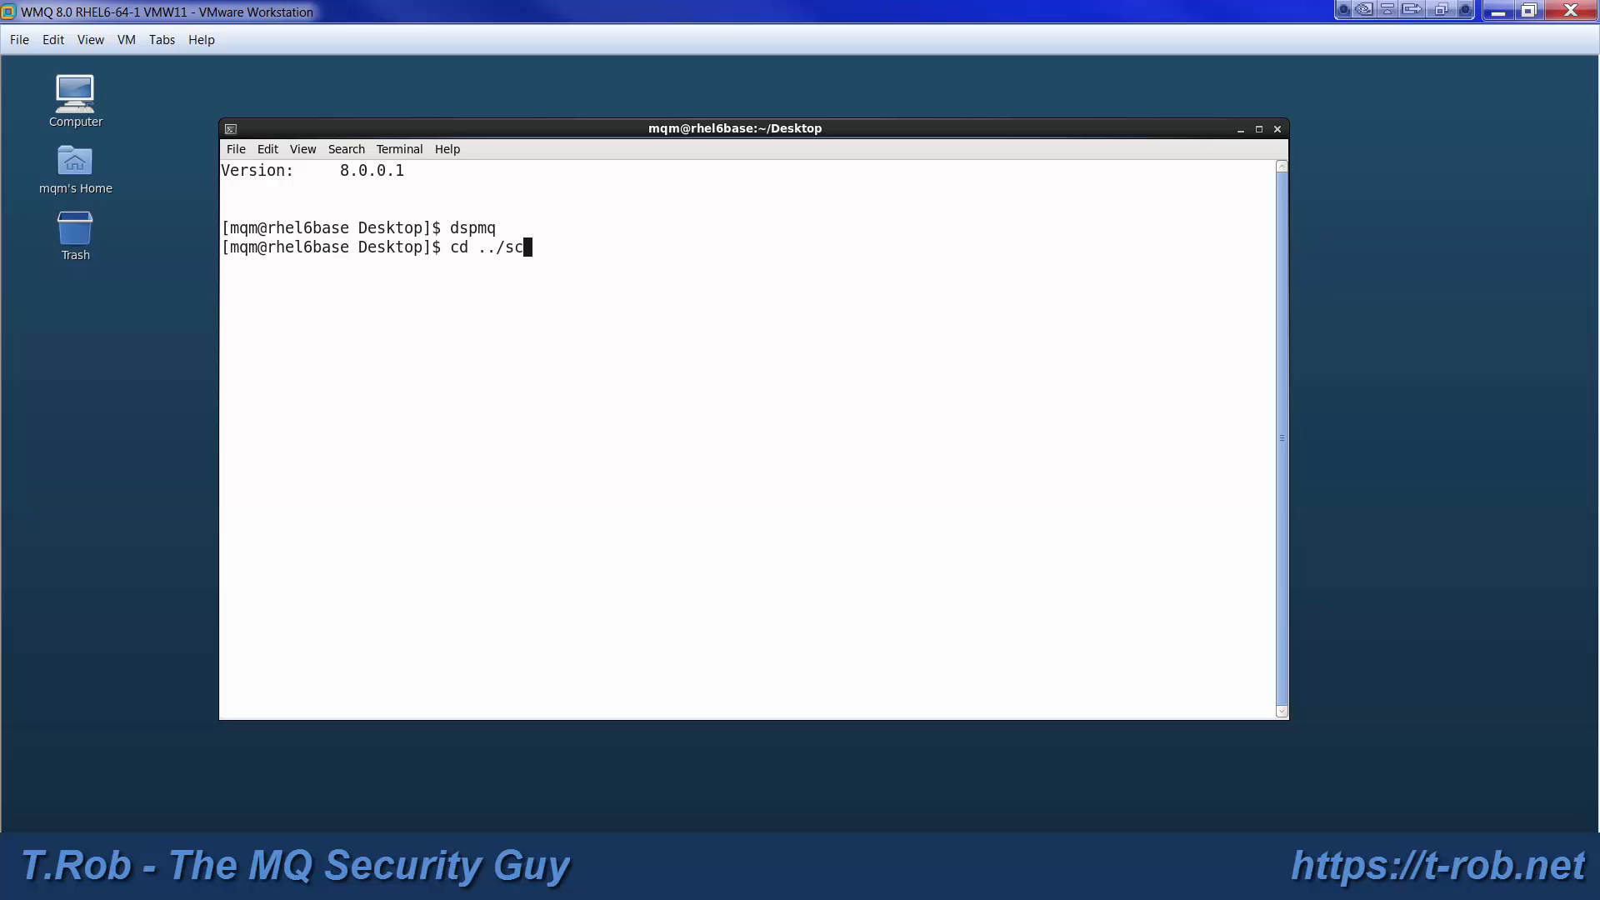
pyautogui.press('Return')
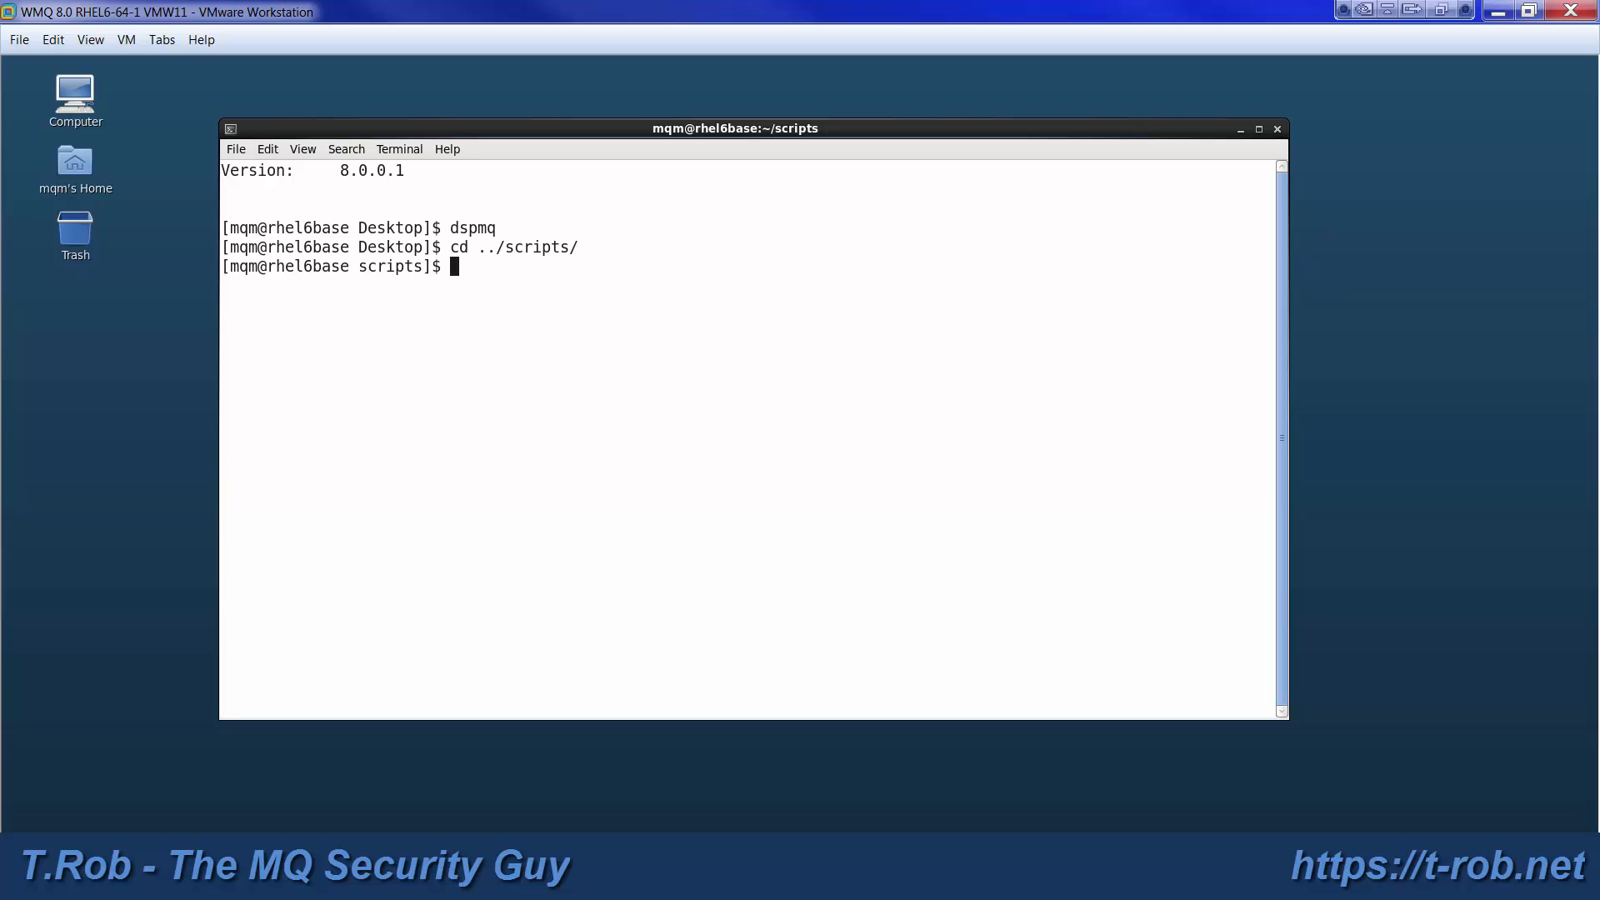
# Create queue manager ASH on port 1414 using ./newqmgr.ksh 1414 ASH
pyautogui.write('./n')
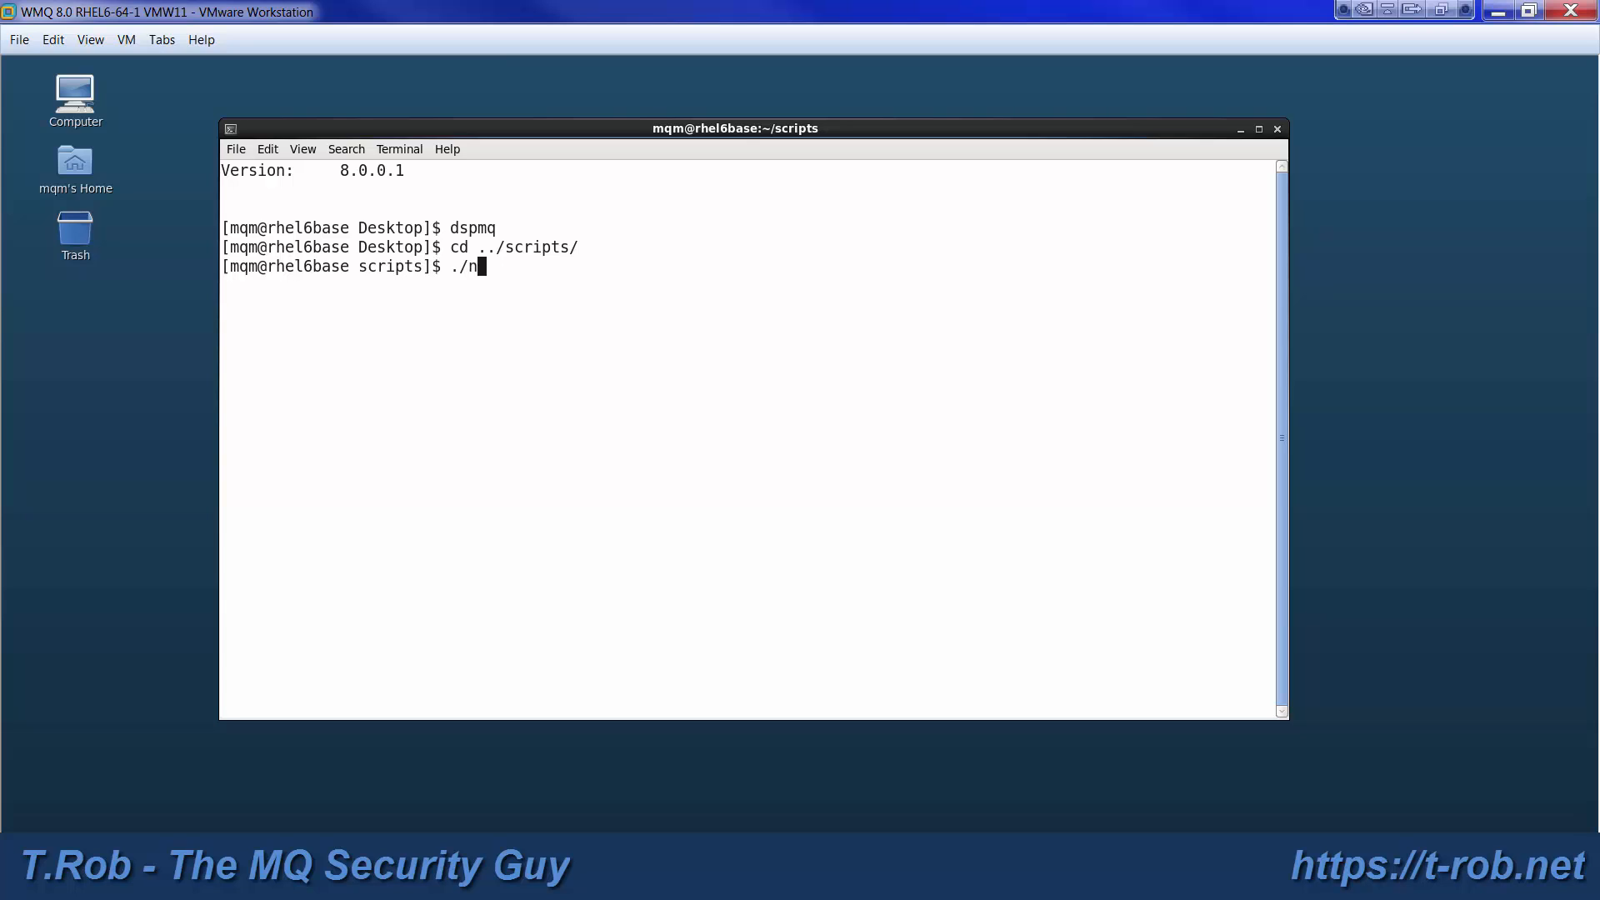
pyautogui.write('ewqmgr.ksh')
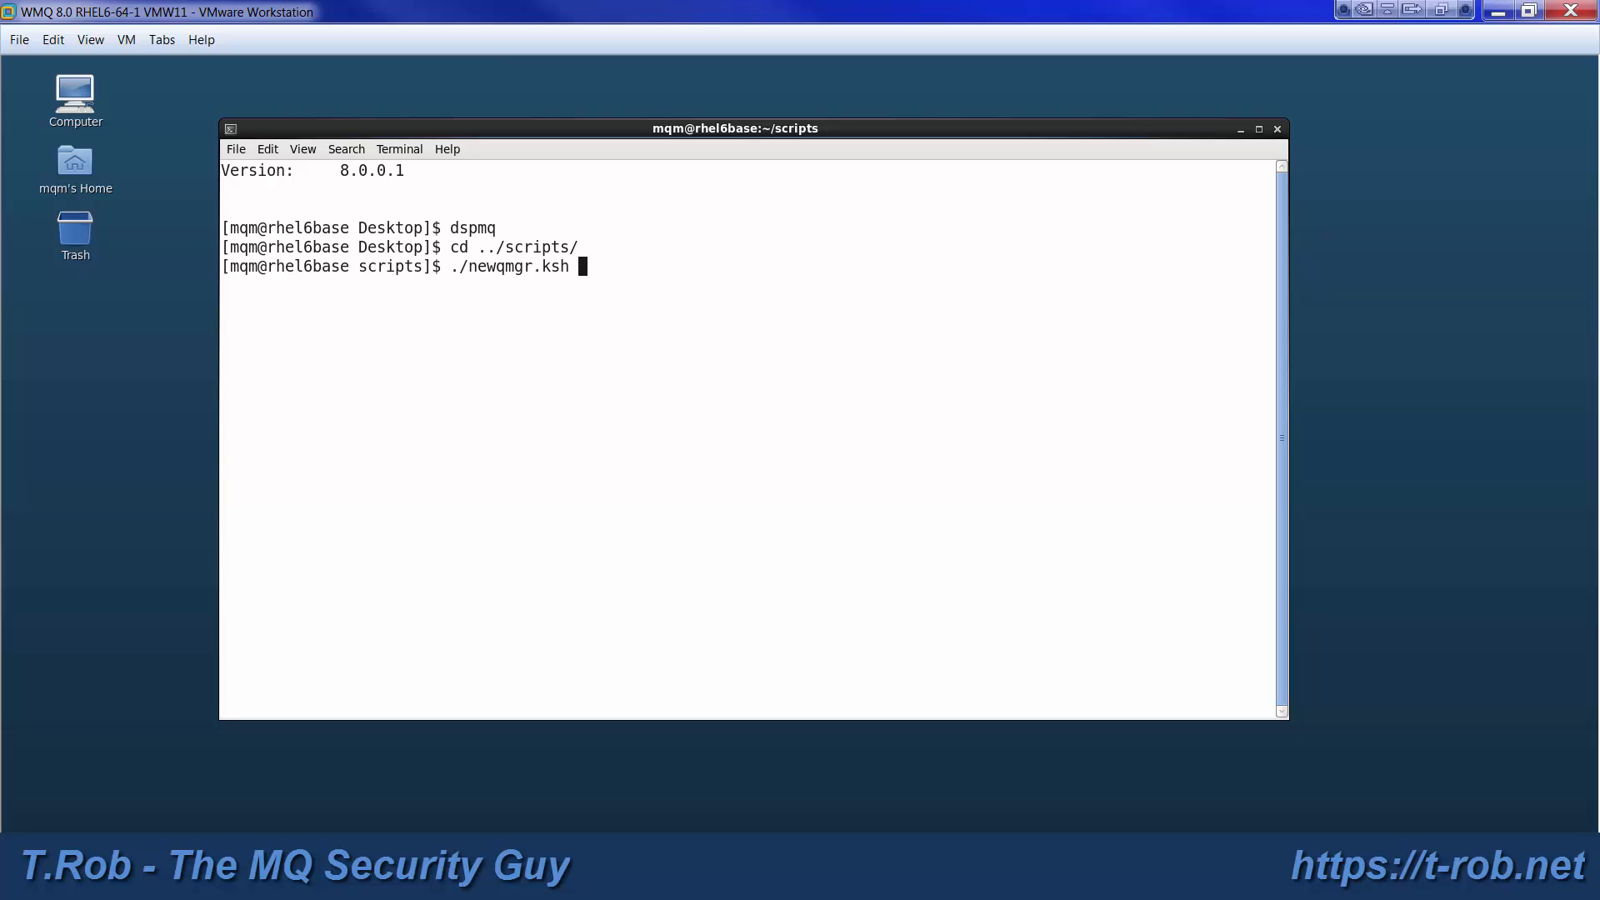
pyautogui.write('1414 ASH')
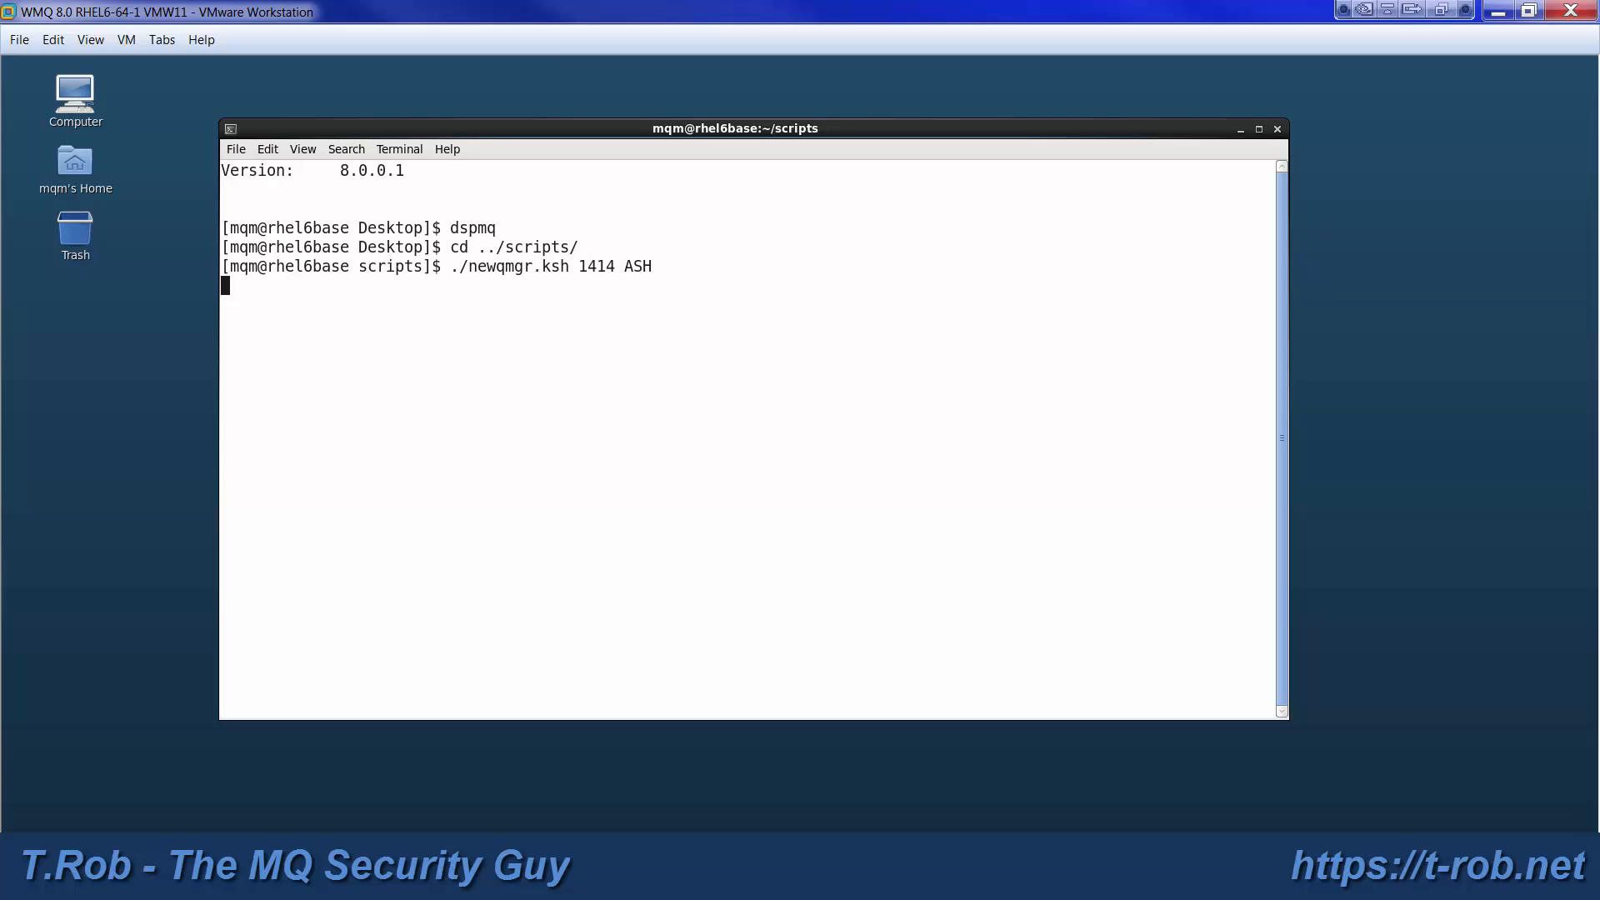
pyautogui.press('Return')
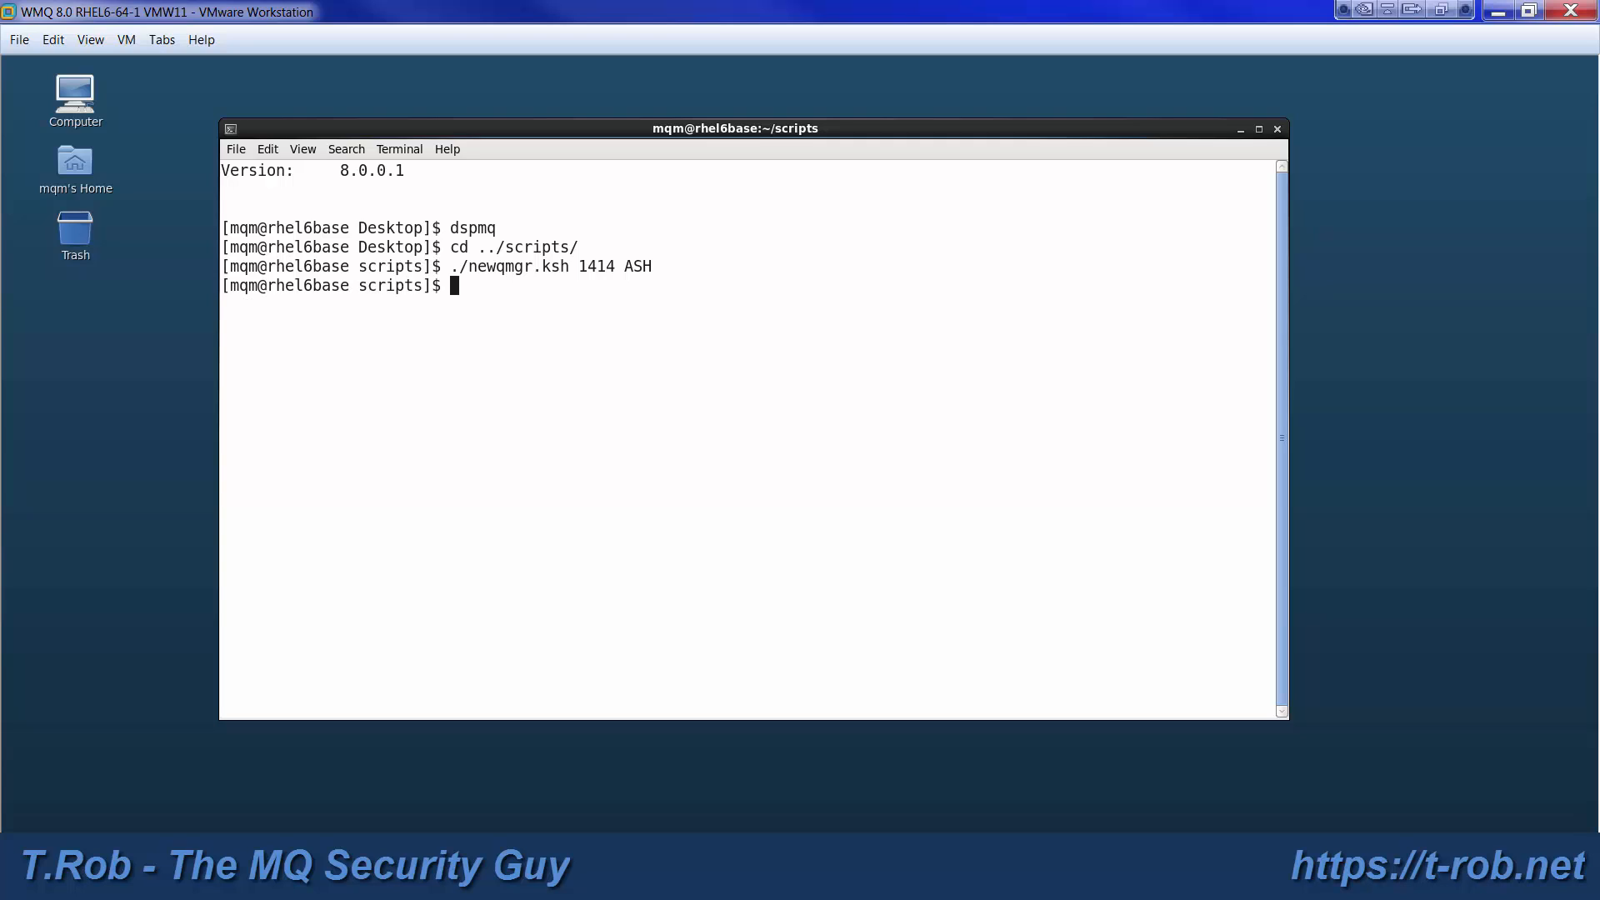
# Create queue manager BIRCH on port 1415 using ./newqmgr.ksh 1415 BIRCH
pyautogui.write('./newqmgr.ksh')
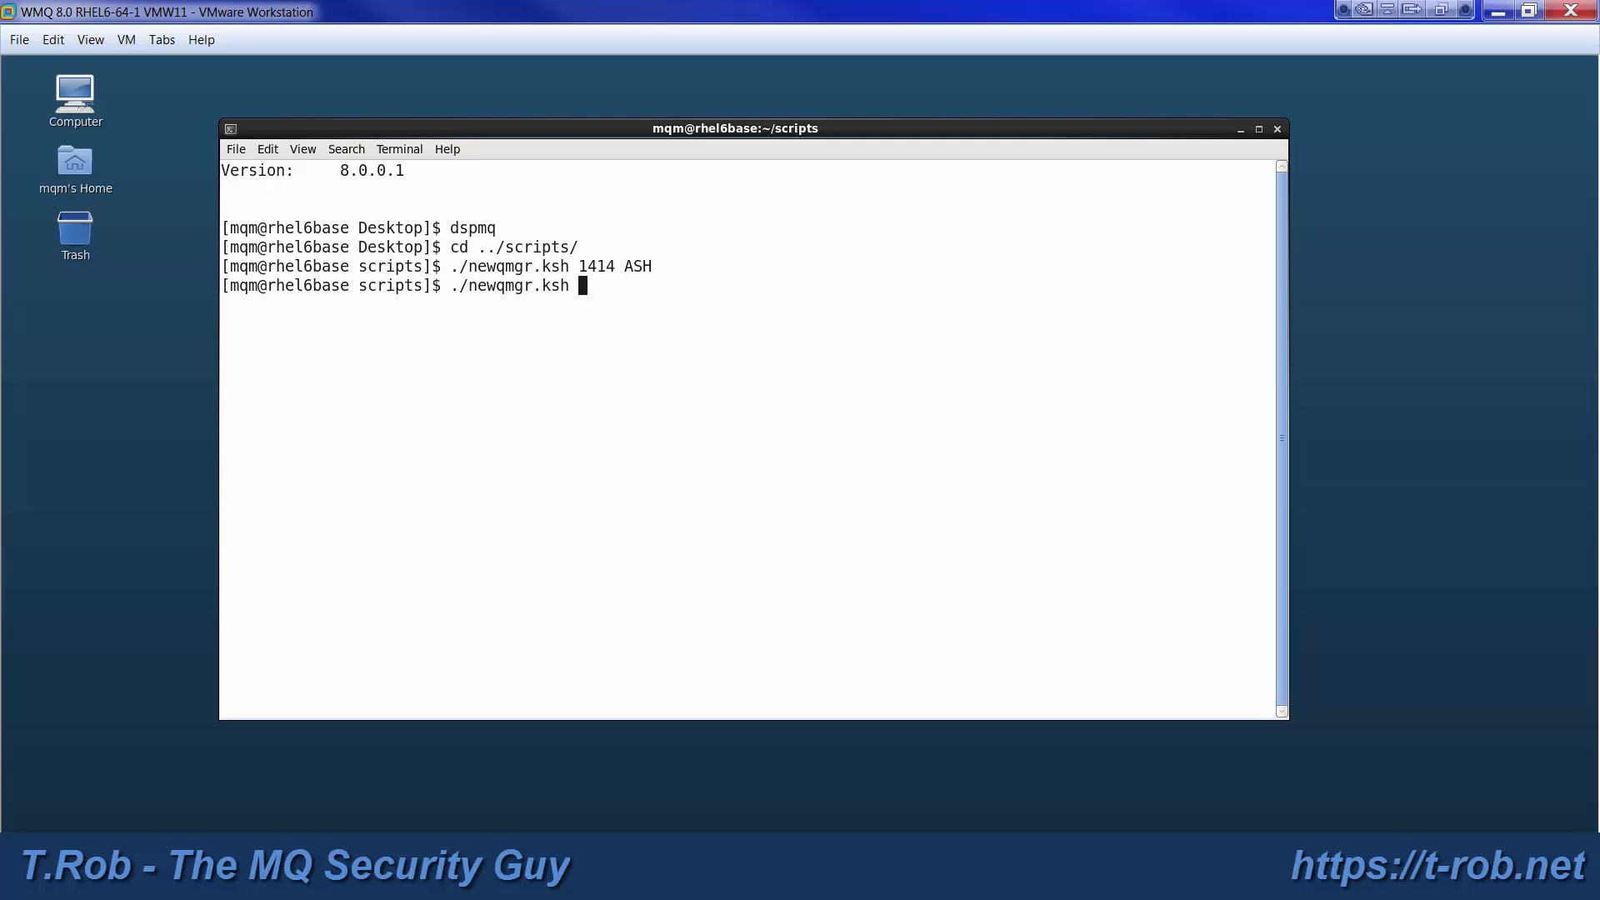
pyautogui.write('141')
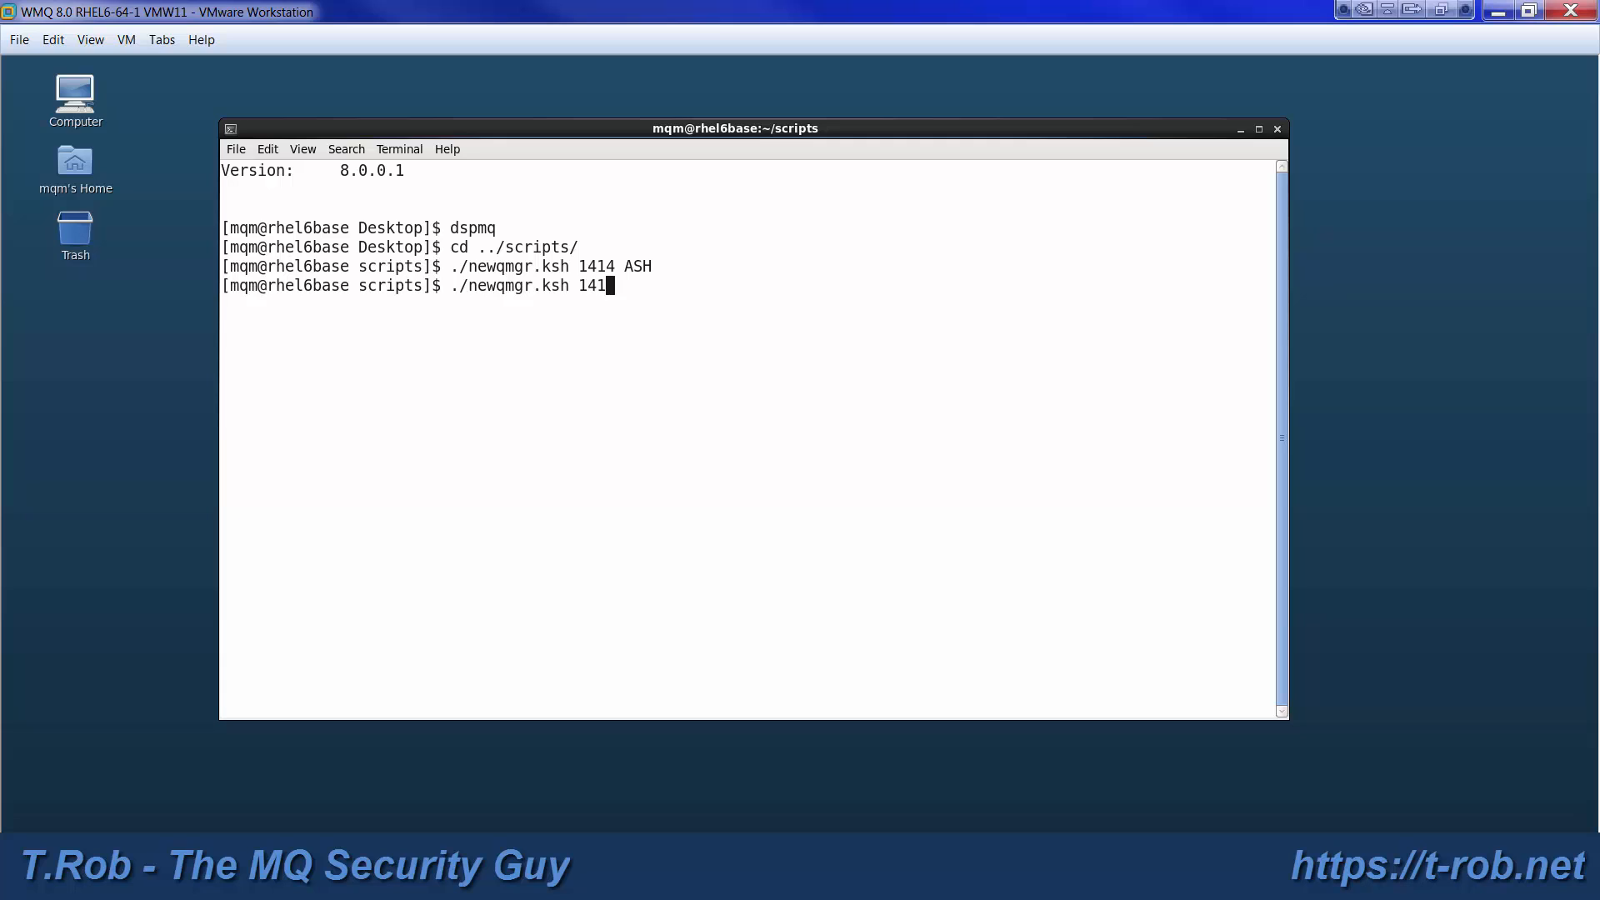
pyautogui.write('5 BIRCH')
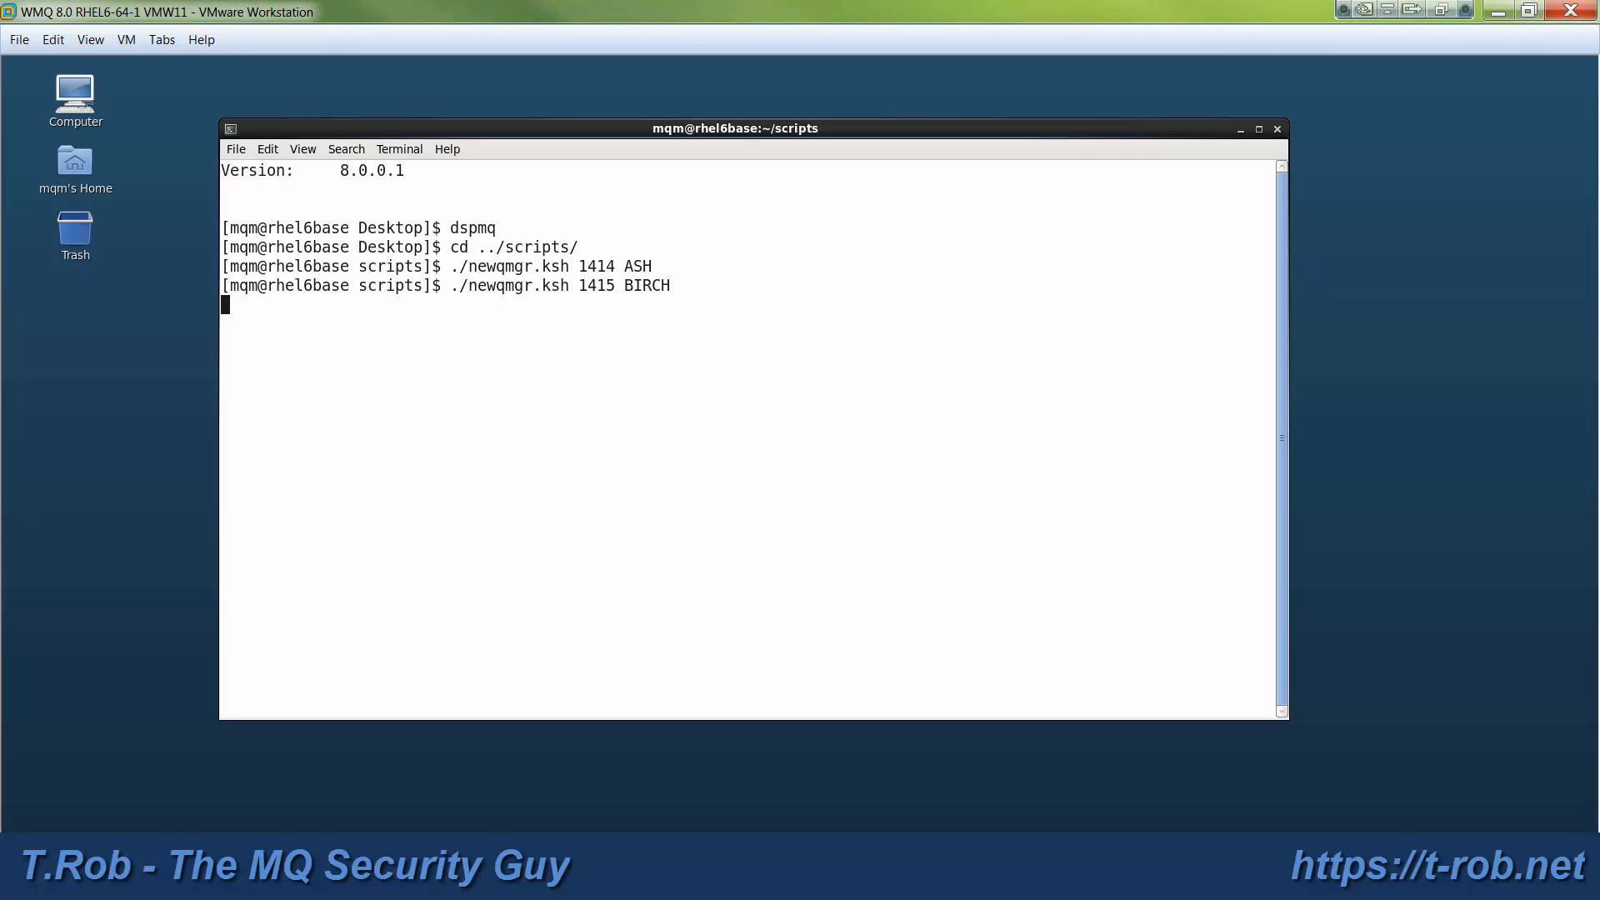
pyautogui.press('Return')
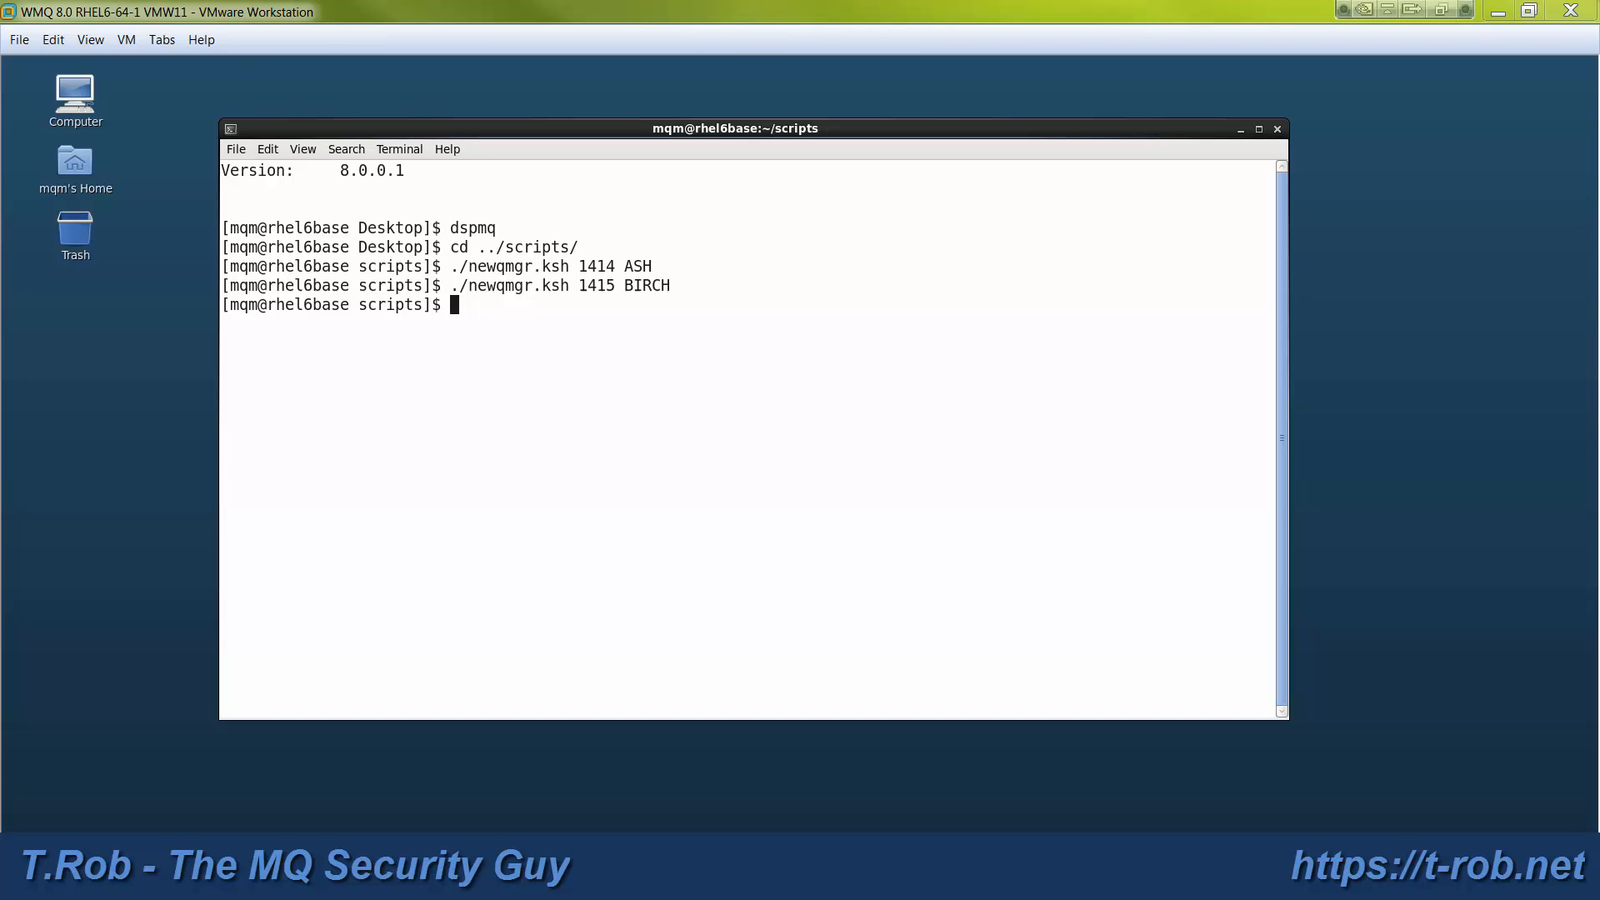
pyautogui.moveTo(481, 423)
pyautogui.write('./joinqmgr.ksh ASH BIRCH 127.0.0.1 1415')
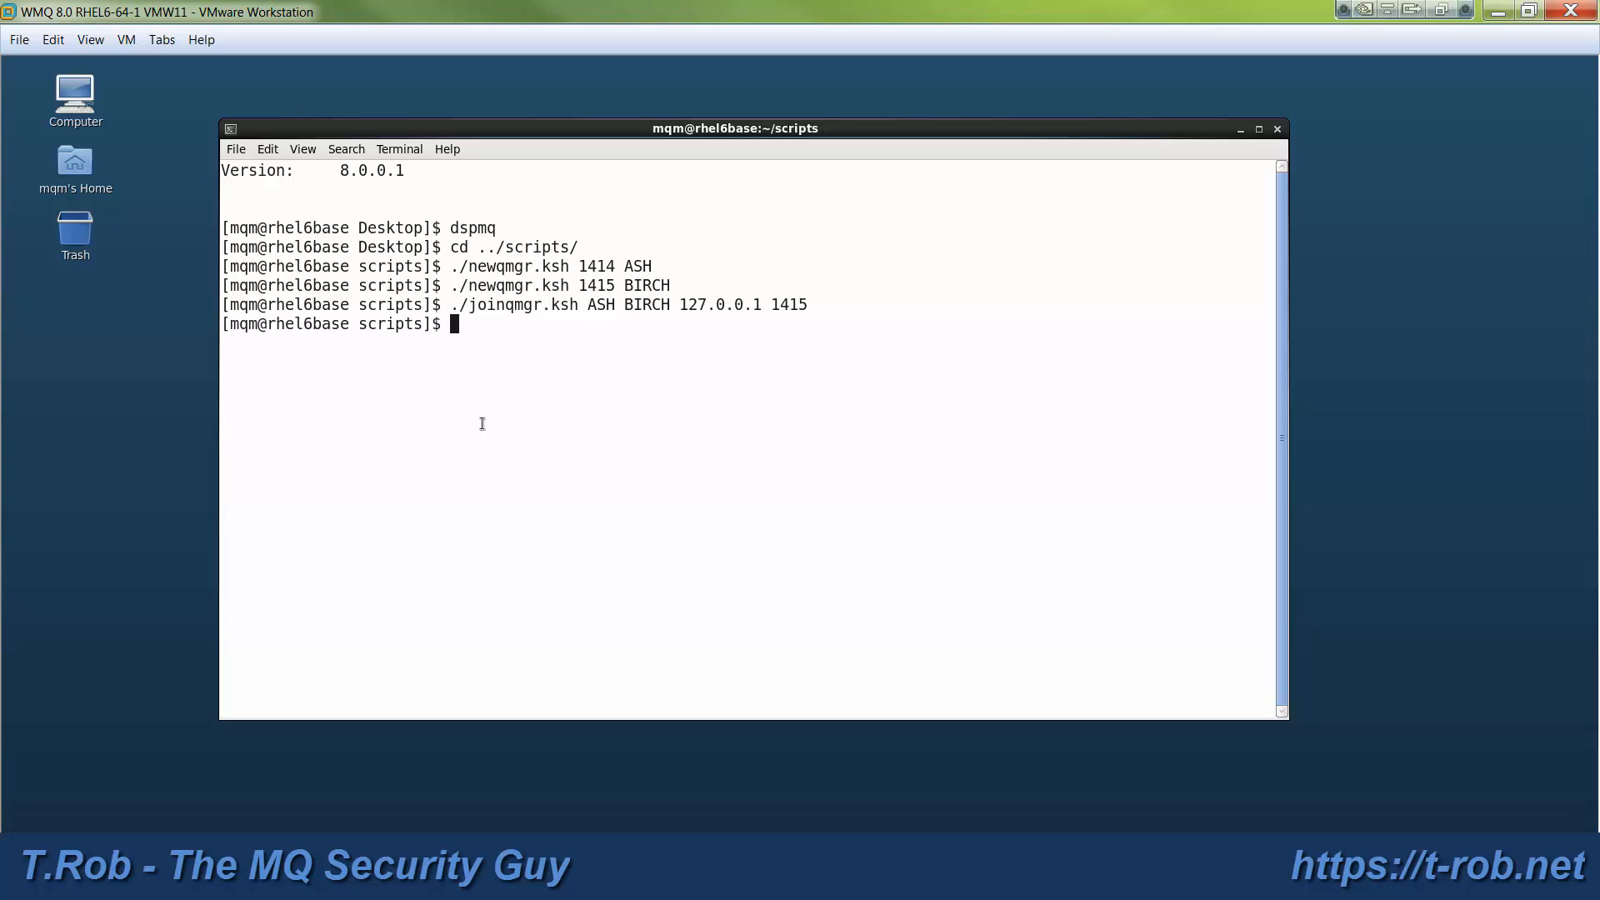
# Join BIRCH to ASH at 127.0.0.1 port 1414 with the edited joinqmgr.ksh command
pyautogui.press('Up')
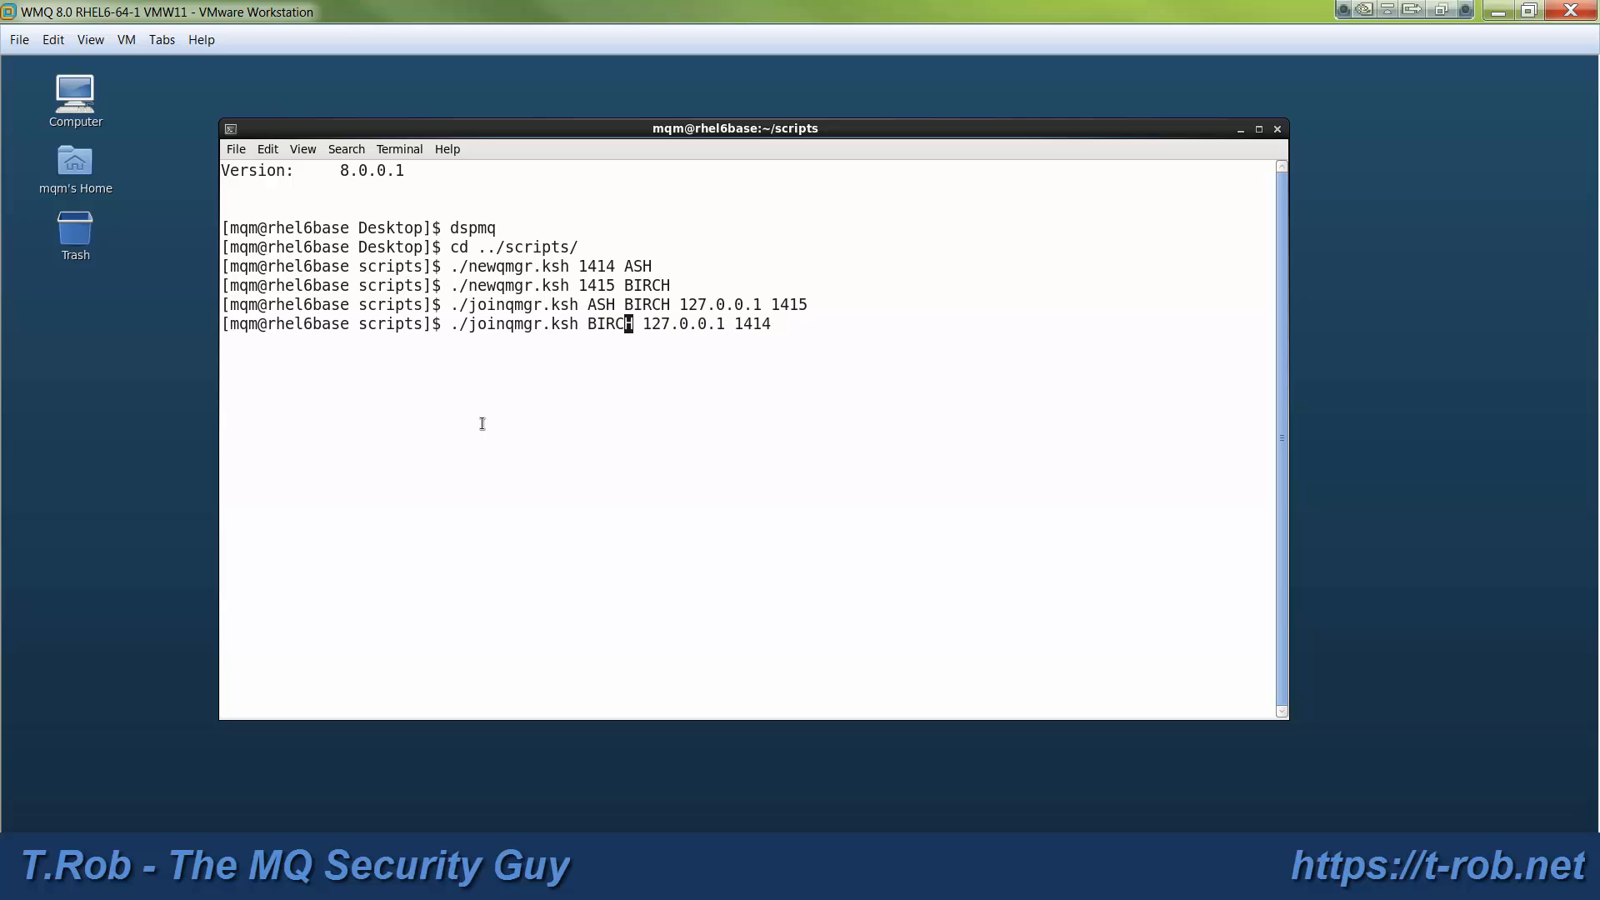
pyautogui.write('ASH')
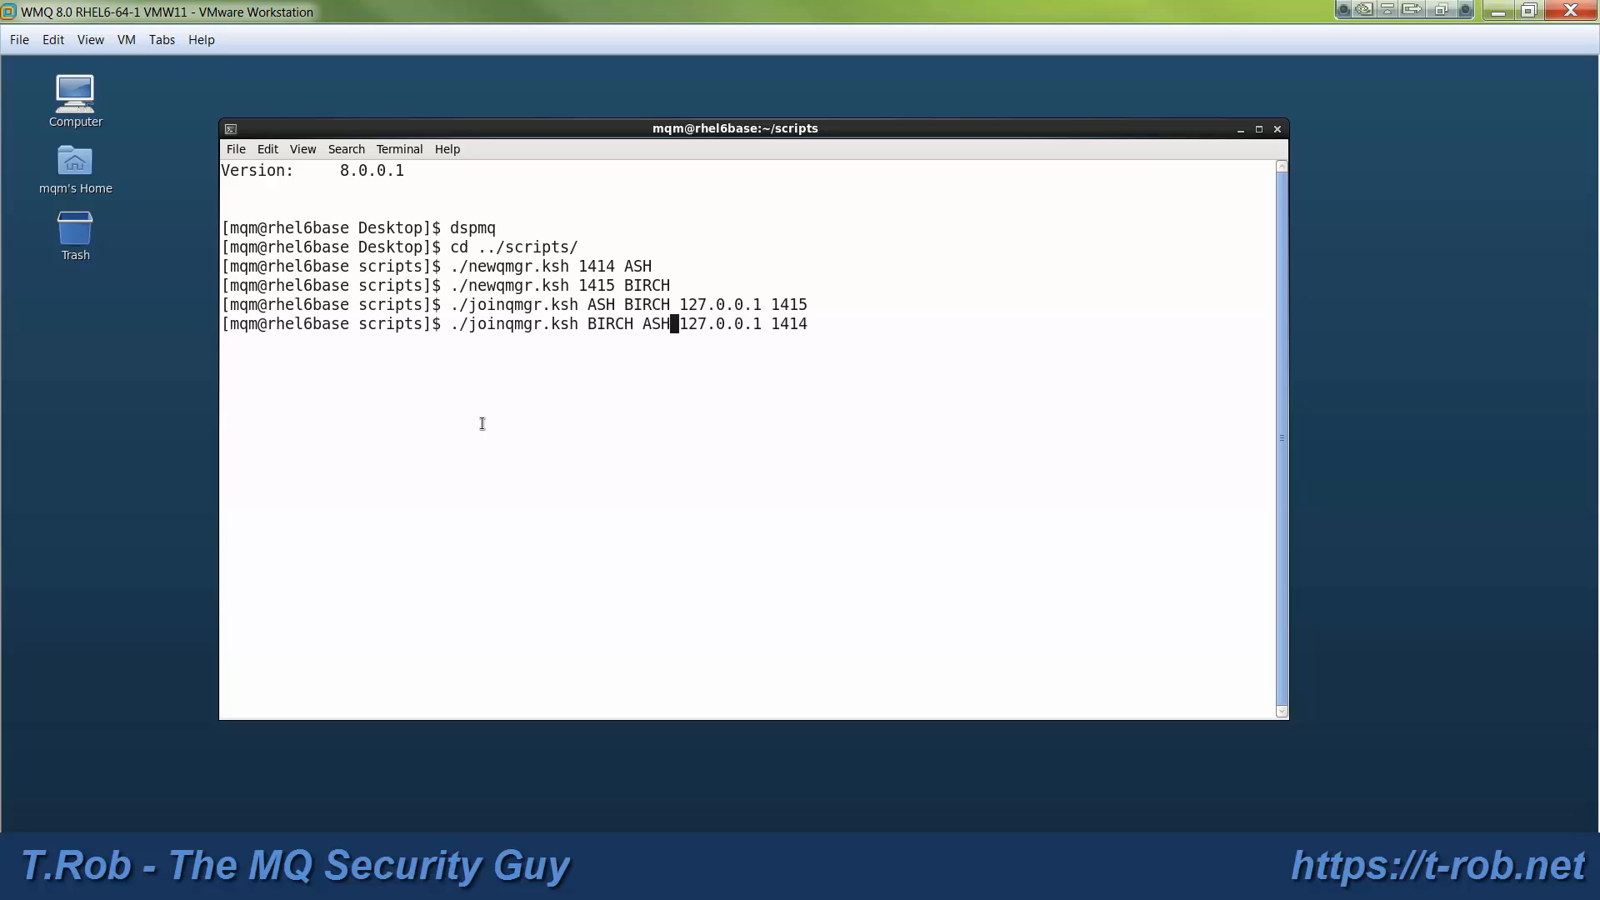
pyautogui.press('Return')
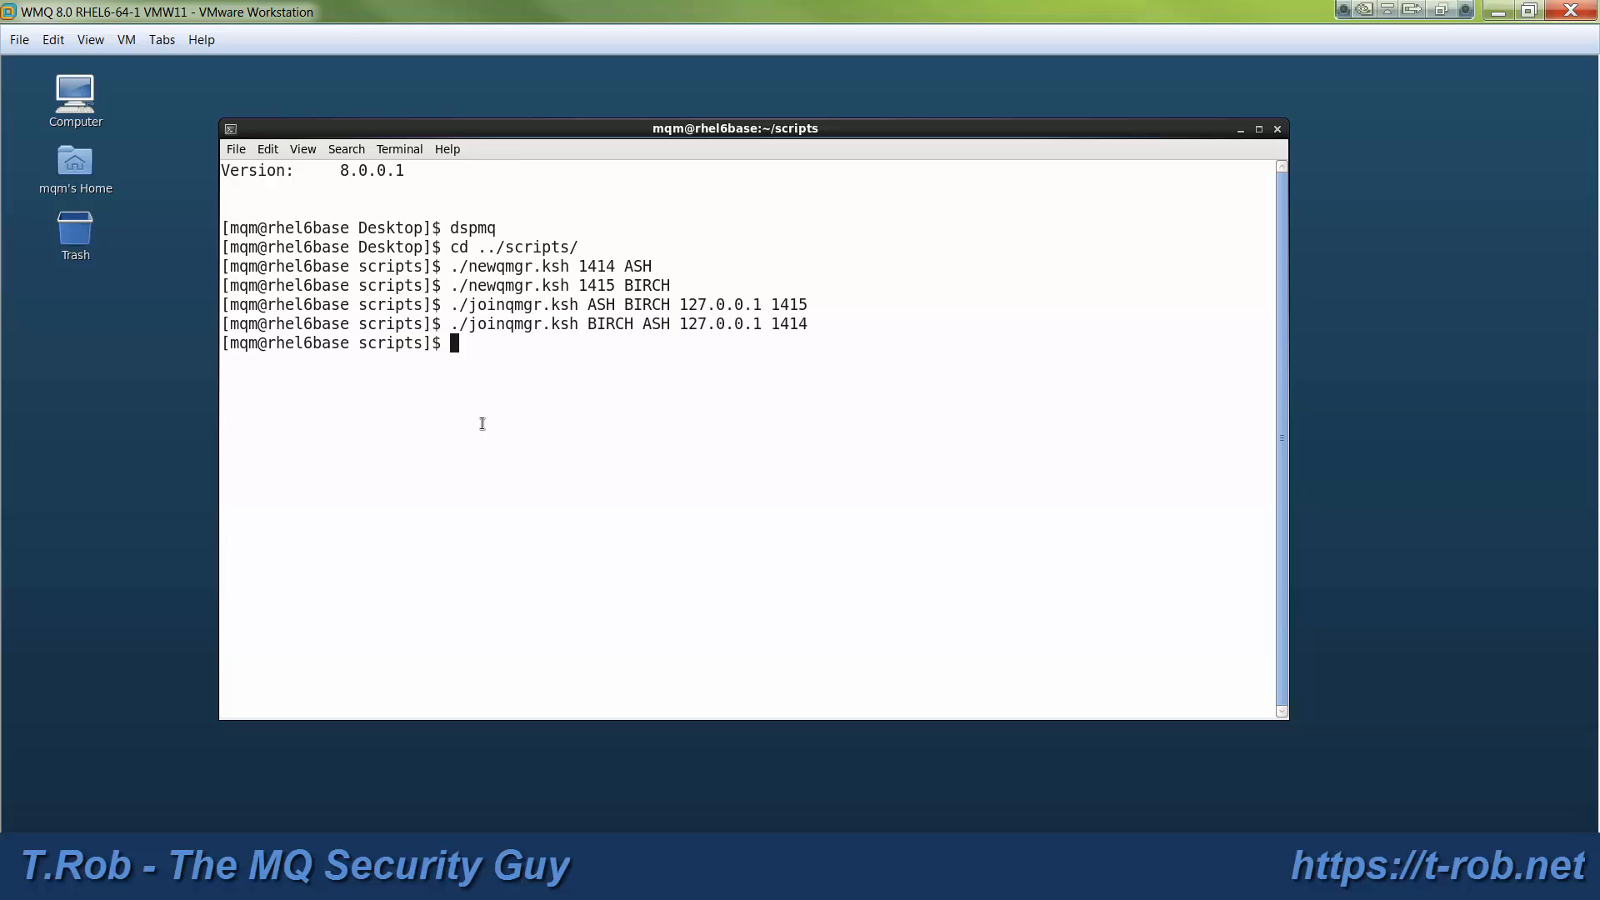
# Launch the MQ Explorer console with strmqcfg
pyautogui.write('strmqc')
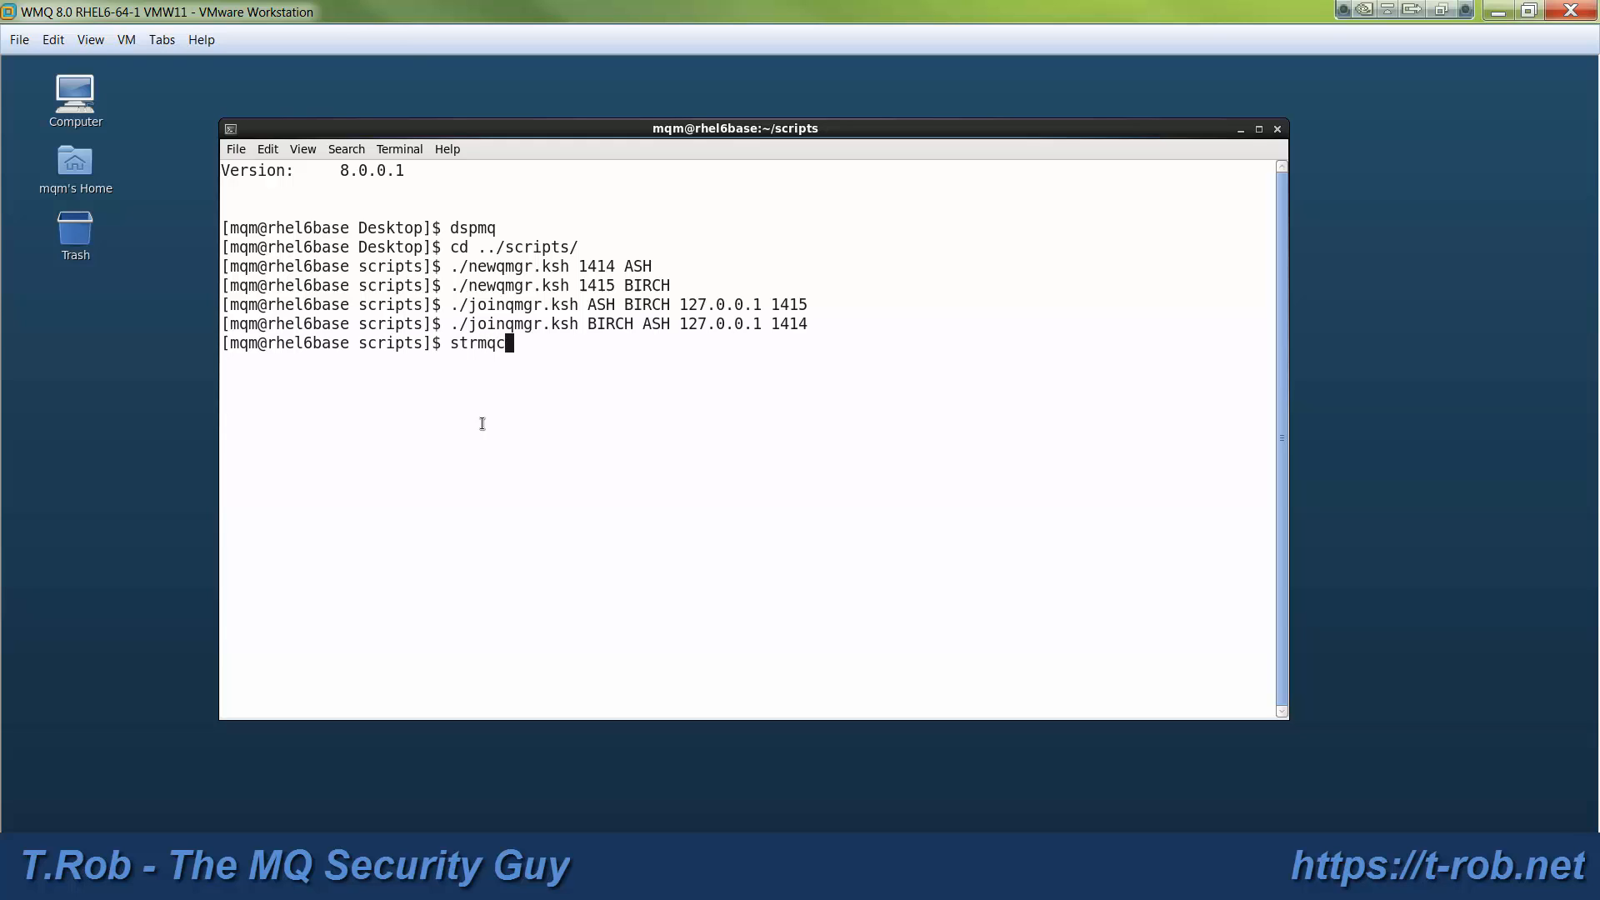
pyautogui.press('Return')
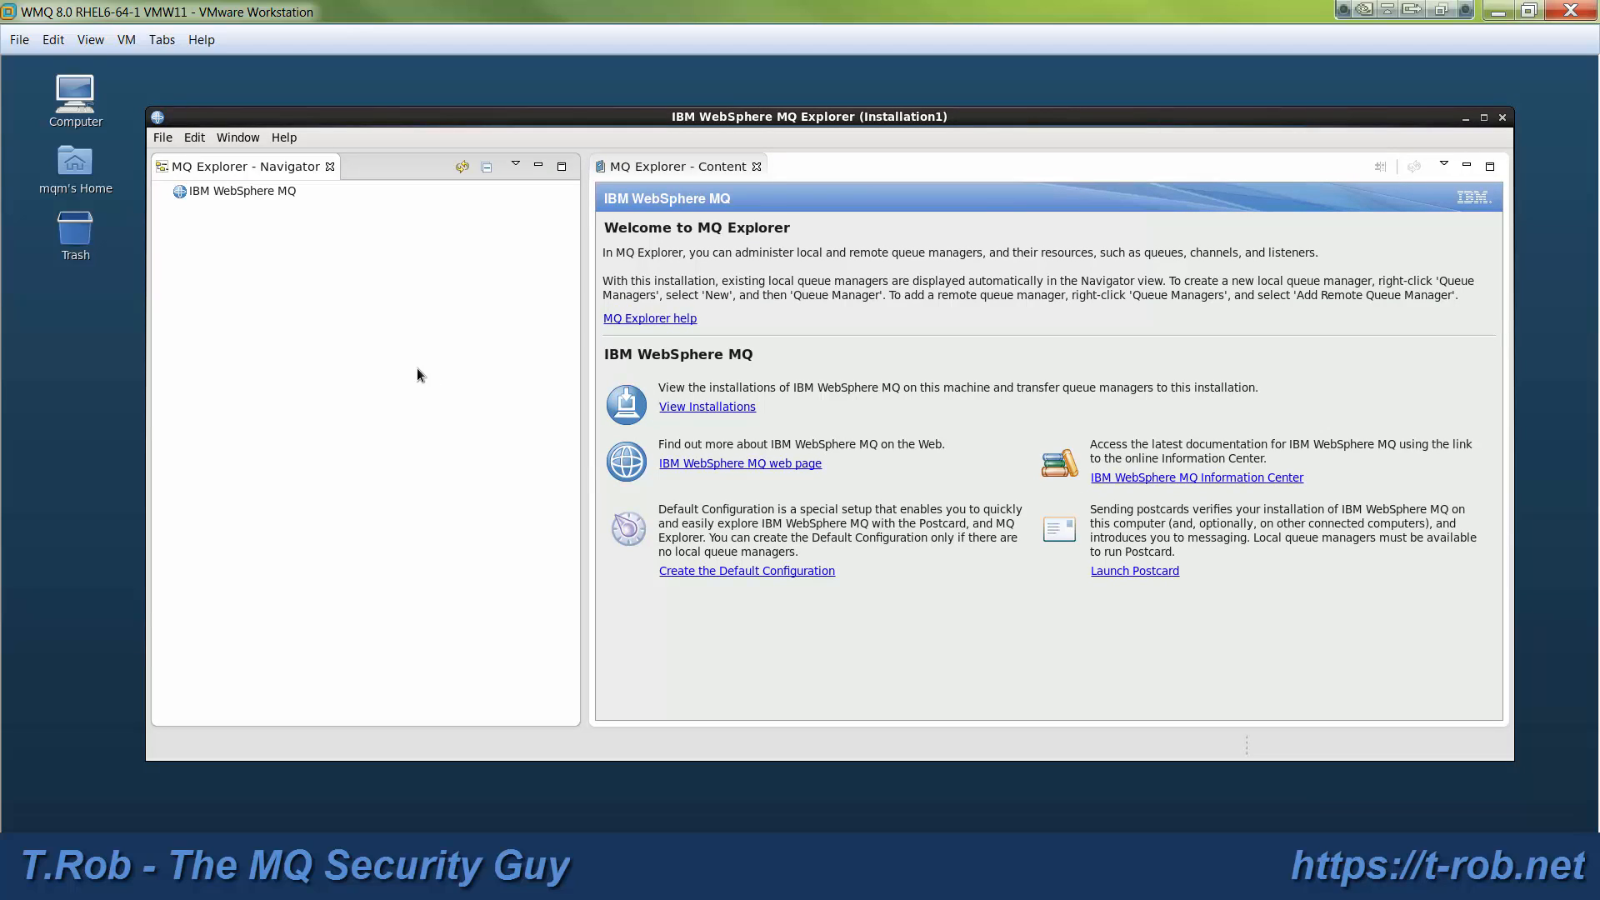
# Expand queue managers ASH and BIRCH in the Navigator and show ASH's channel definitions
pyautogui.click(178, 191)
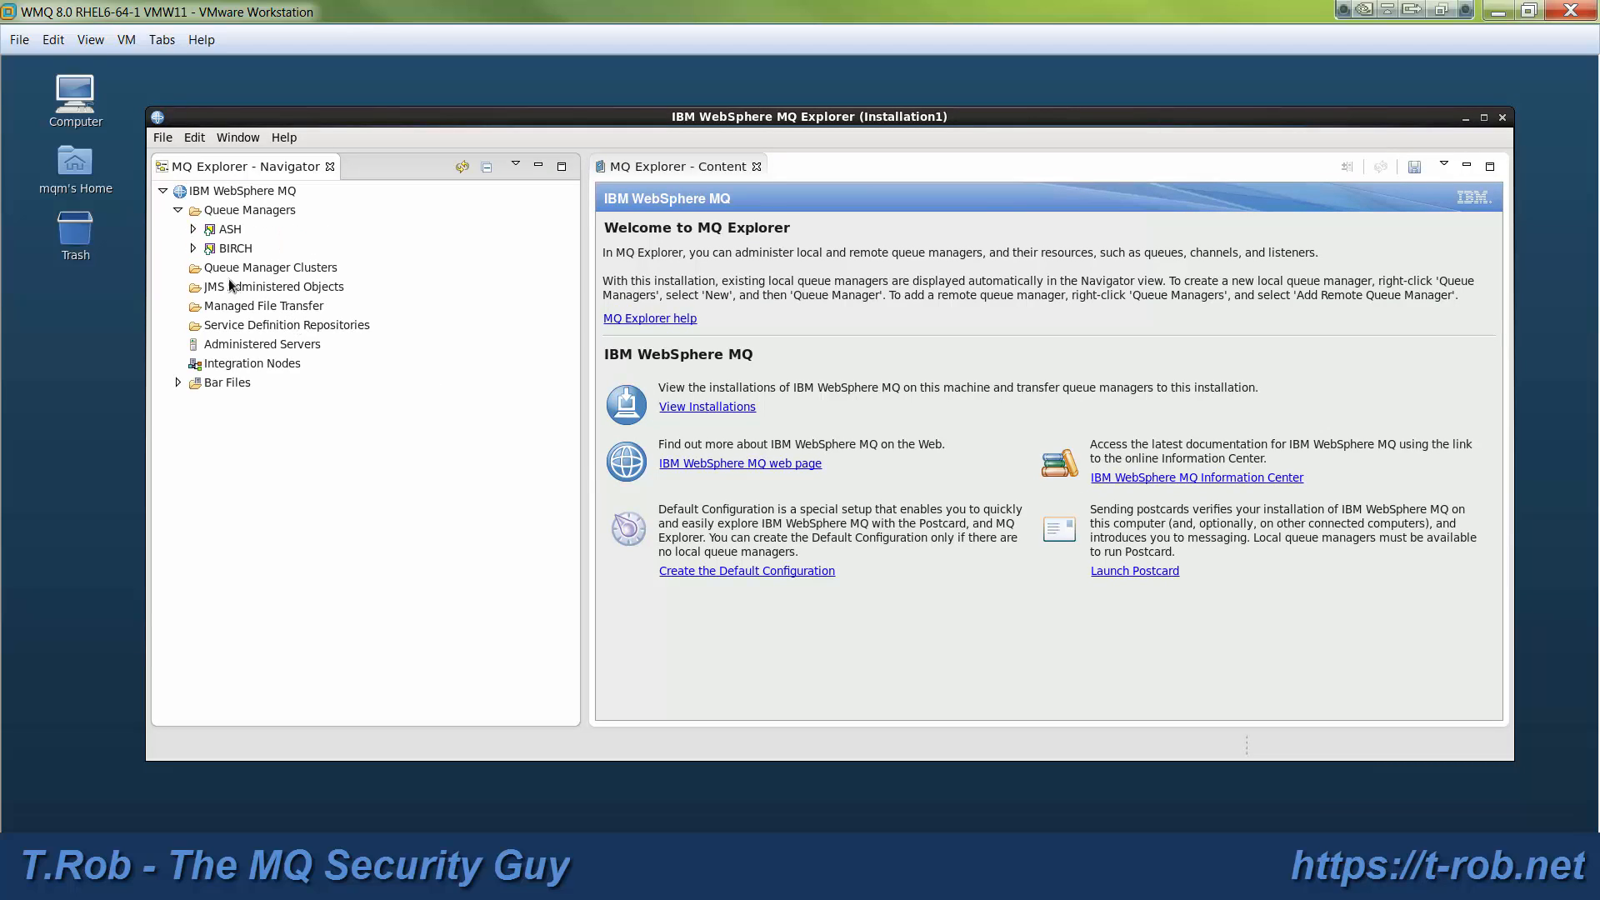
pyautogui.click(192, 248)
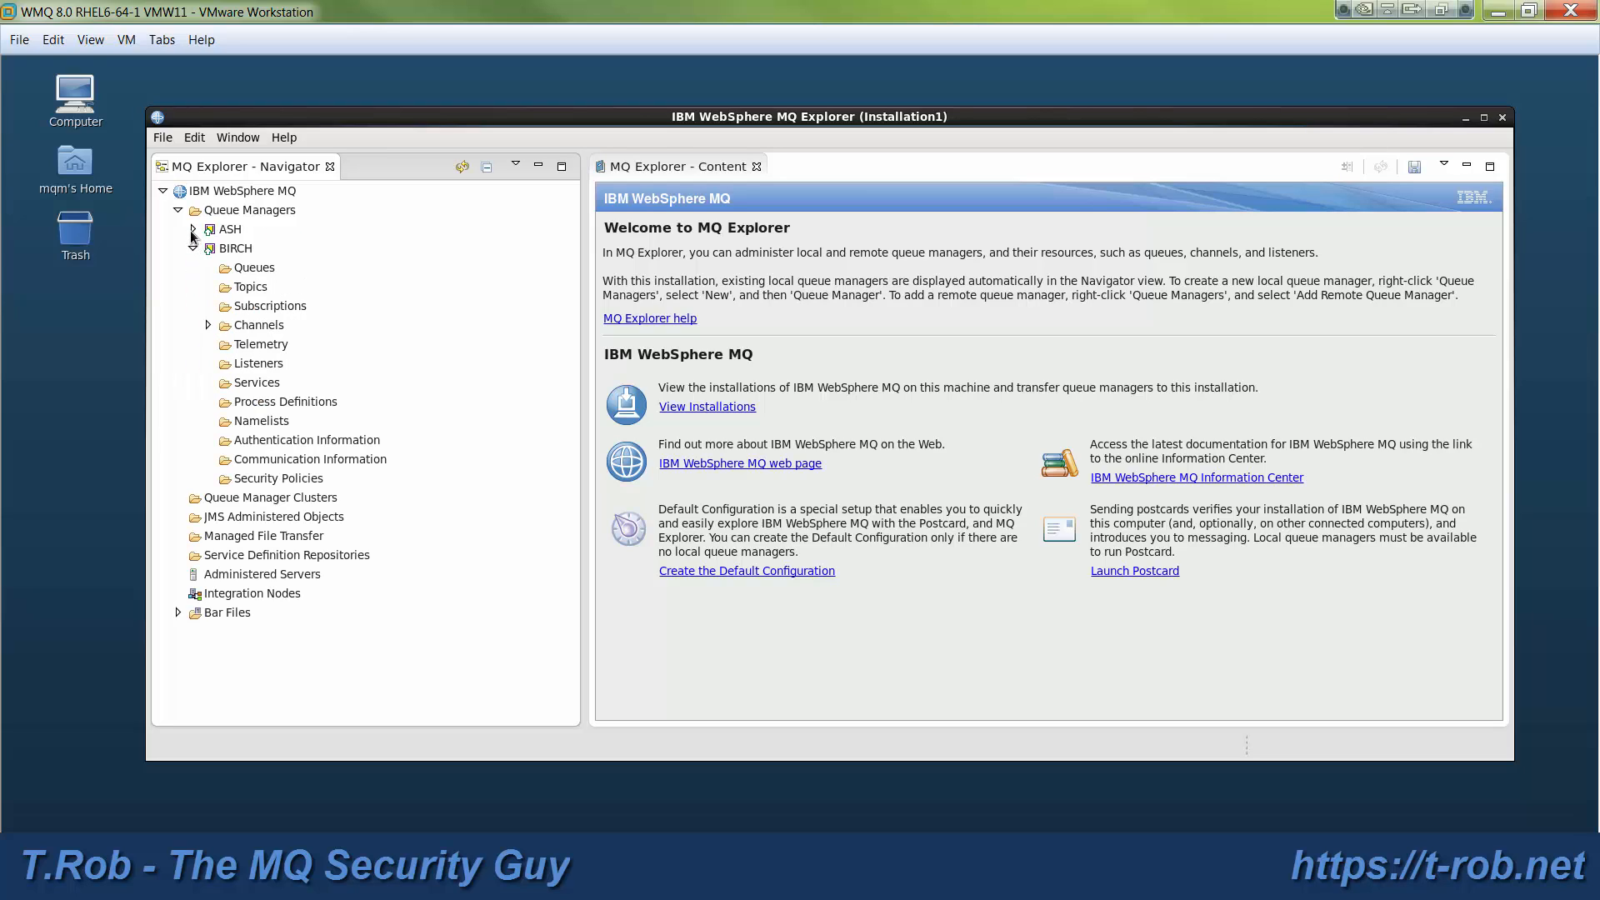
pyautogui.click(191, 229)
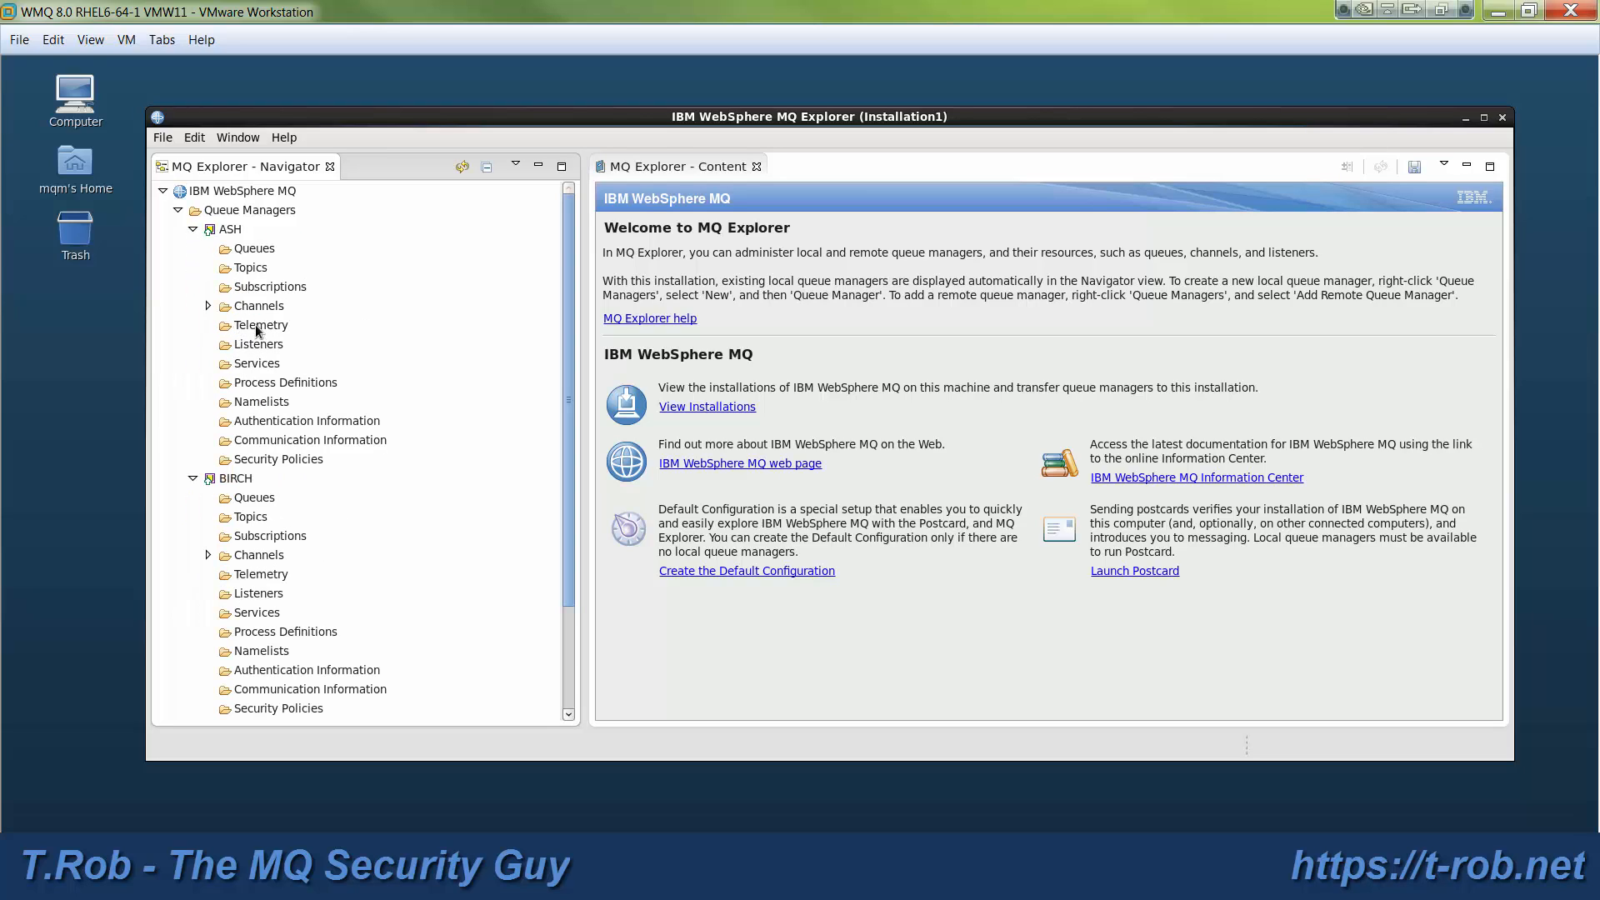
pyautogui.click(261, 305)
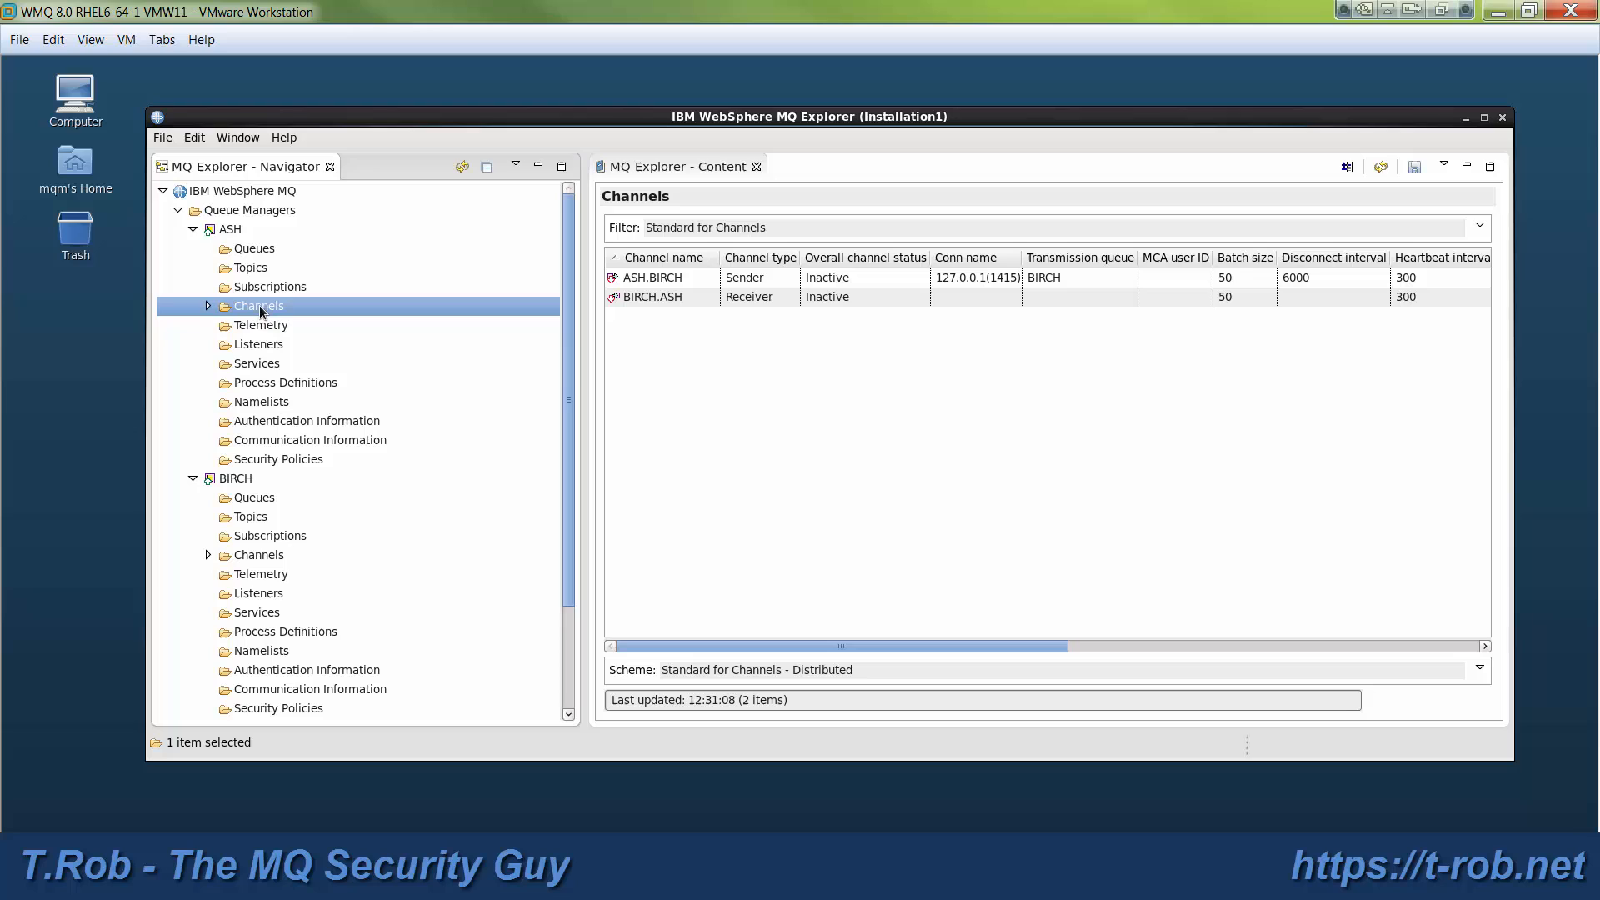
pyautogui.moveTo(232, 537)
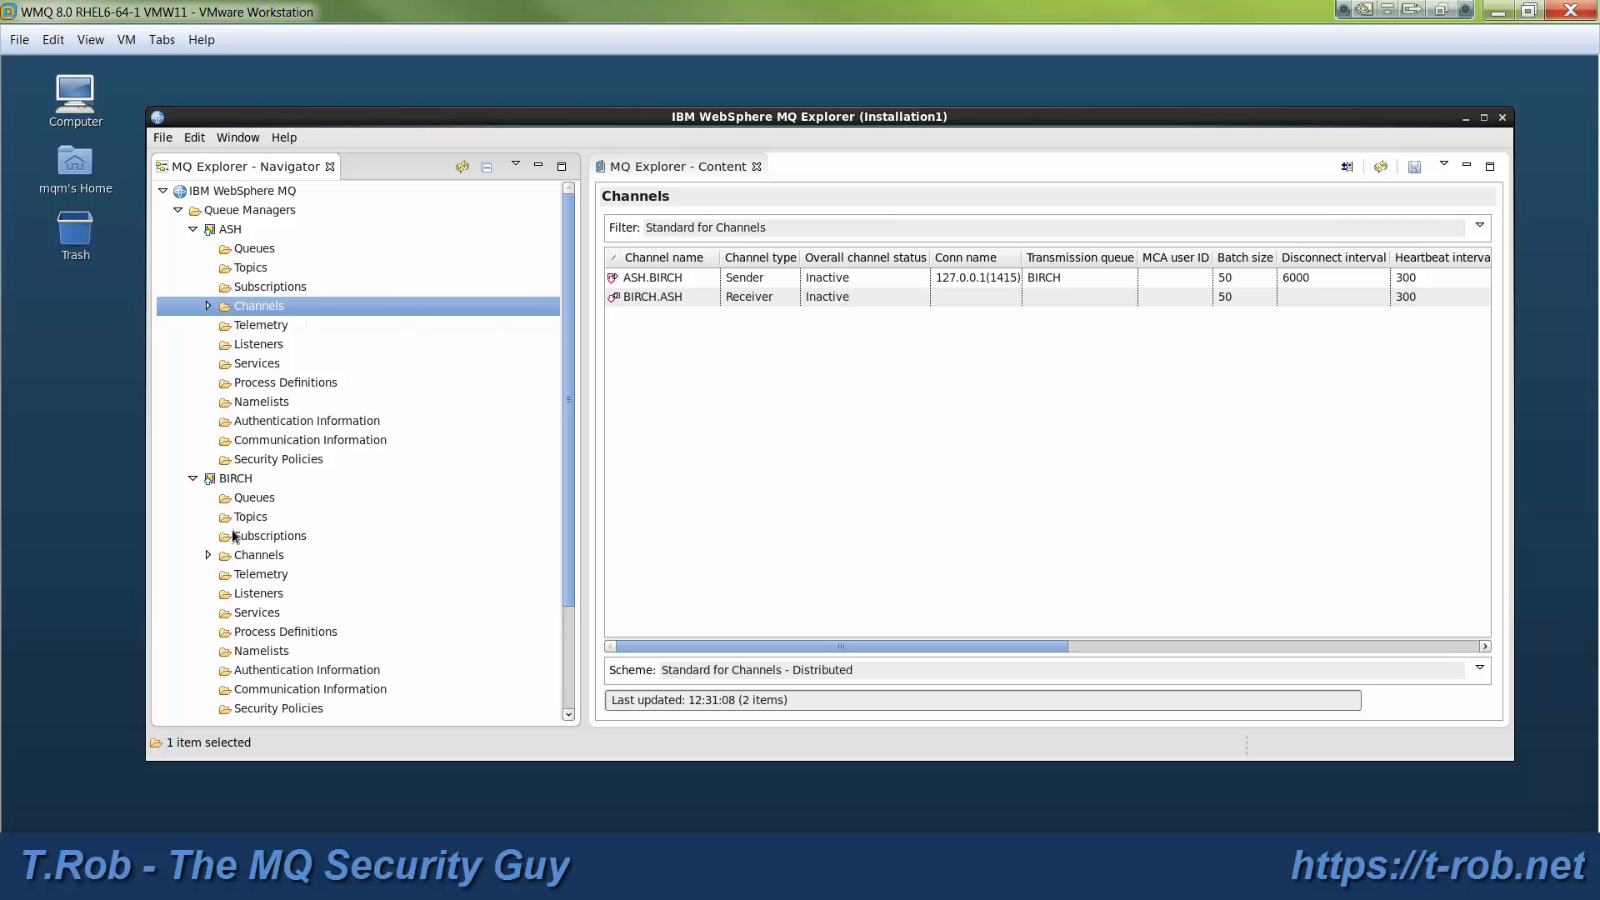
# Show BIRCH's channel definitions, then bring up ASH's queue list
pyautogui.click(259, 554)
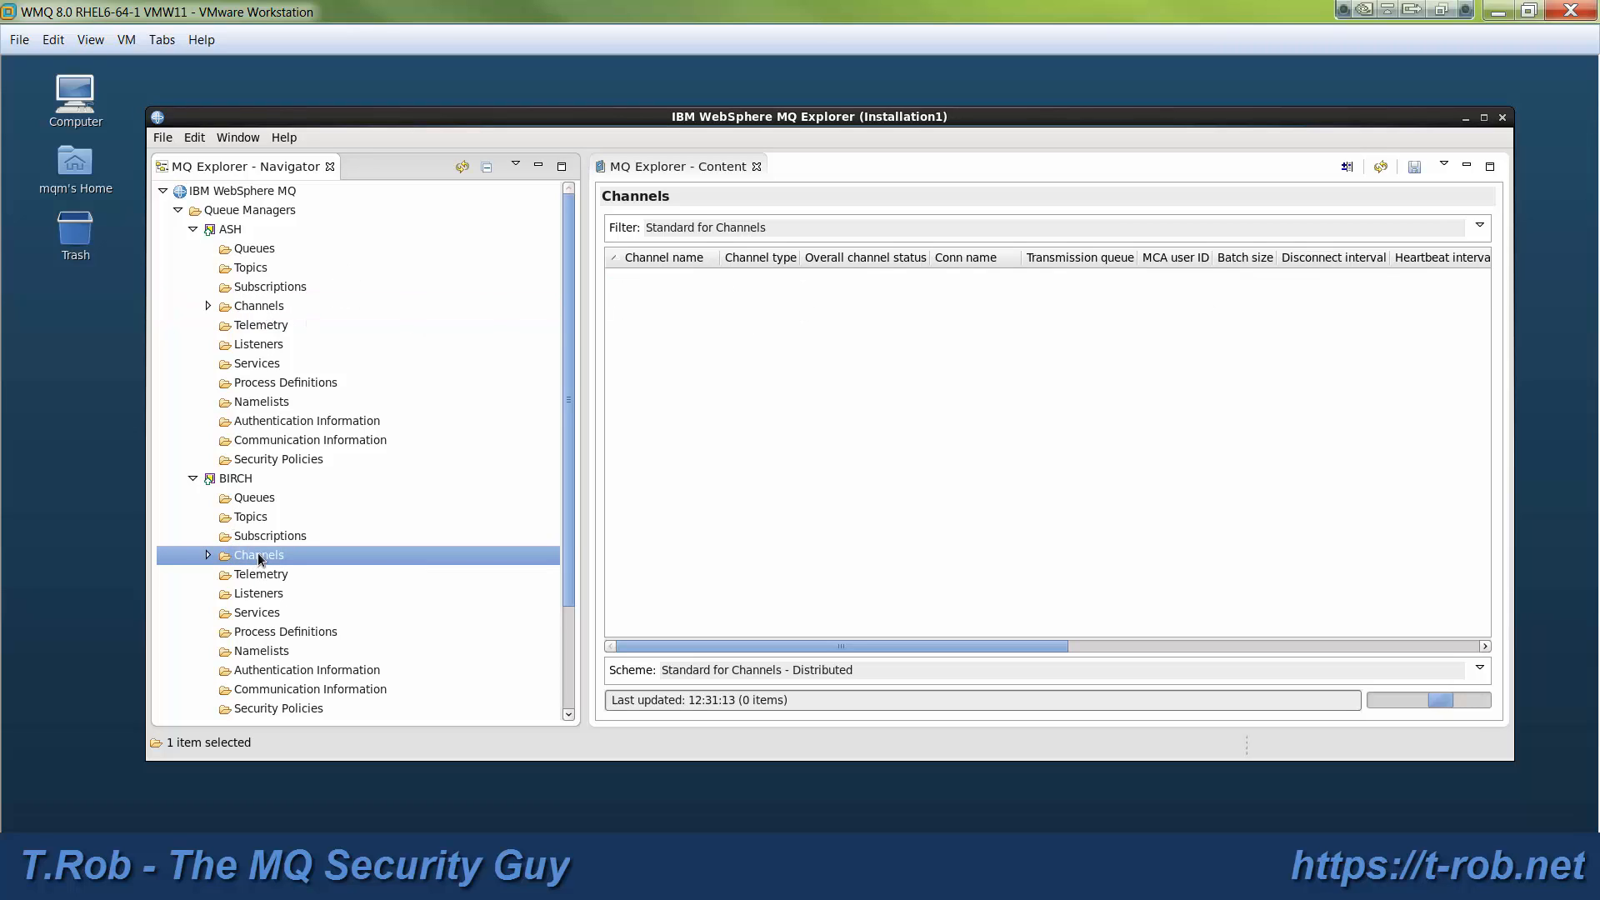
pyautogui.click(258, 554)
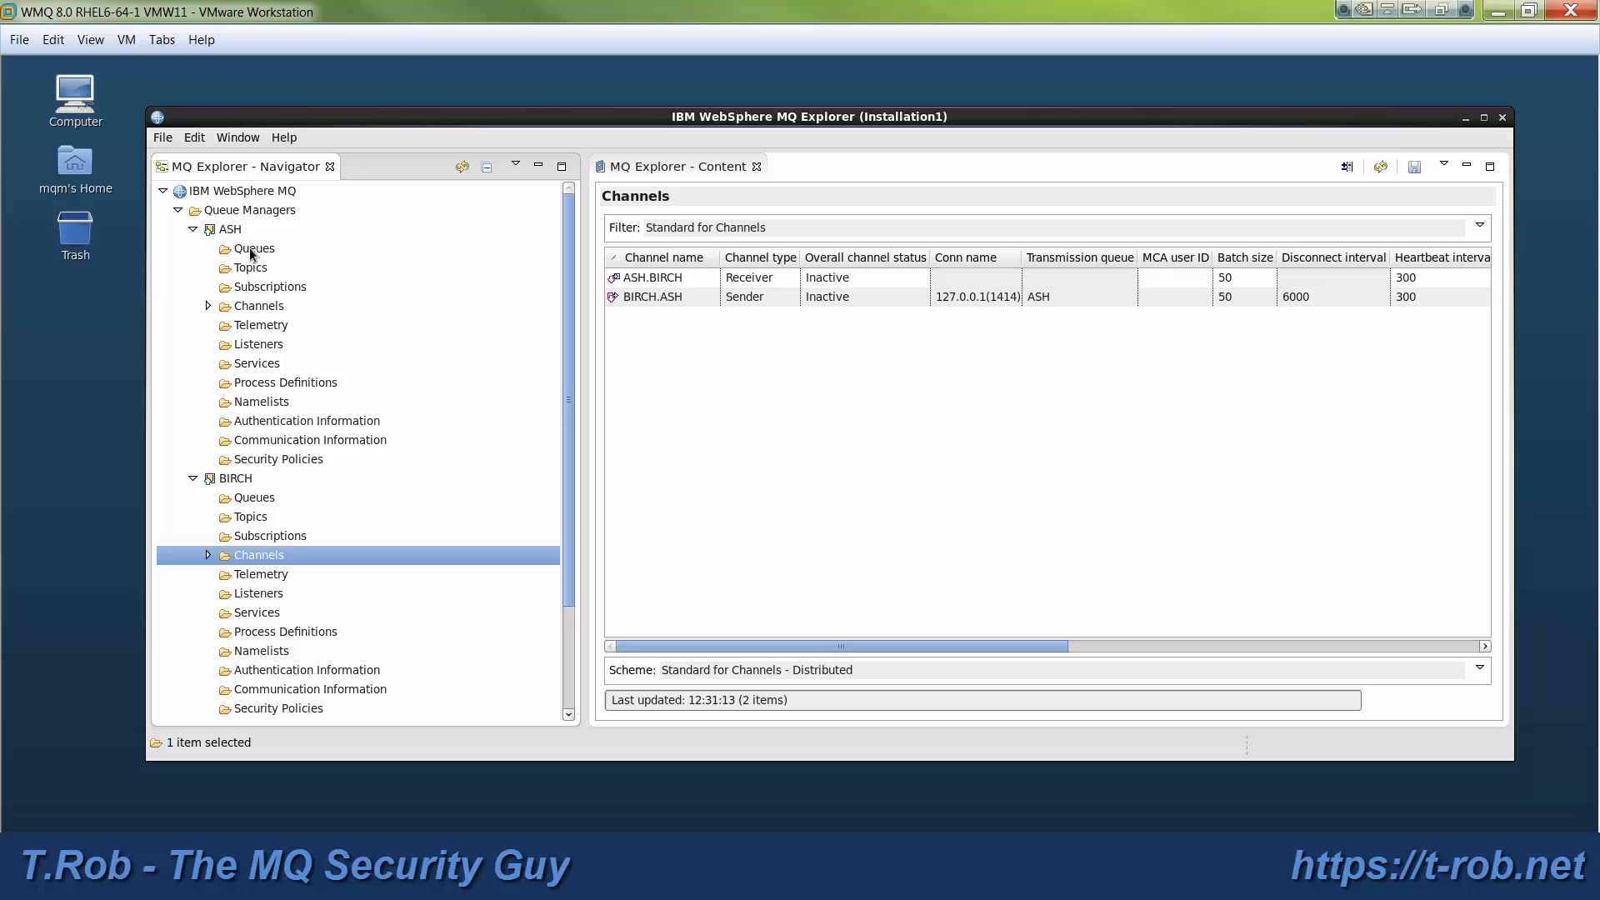
pyautogui.click(251, 248)
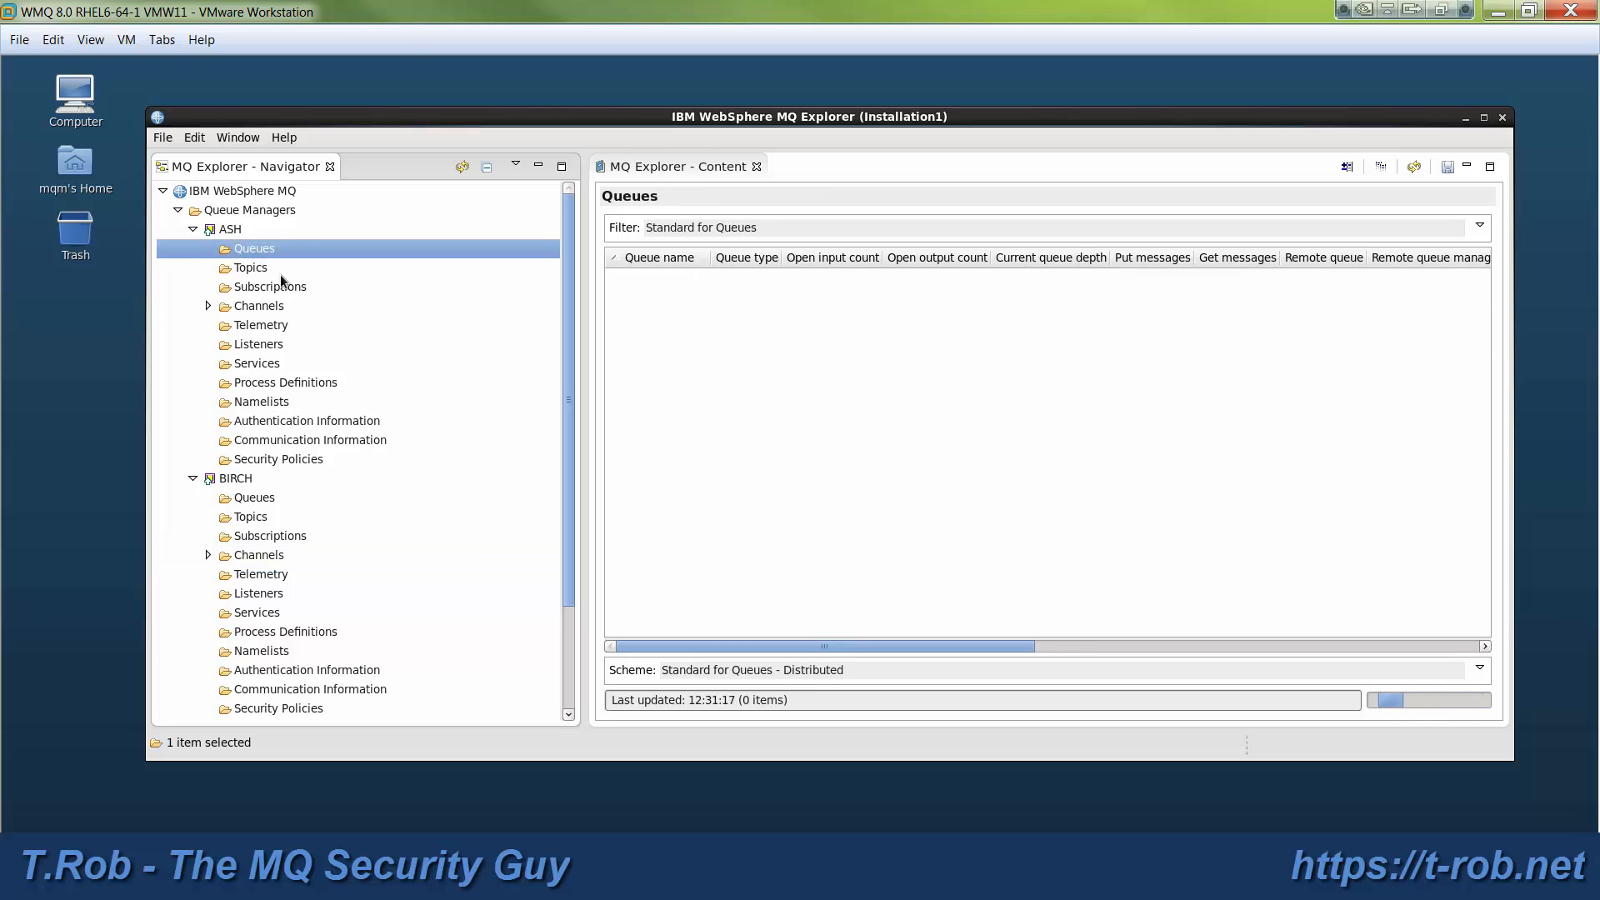
# Put a 'Hello world!' test message on ASH's LPBK.BIRCH.RMT remote queue
pyautogui.click(251, 248)
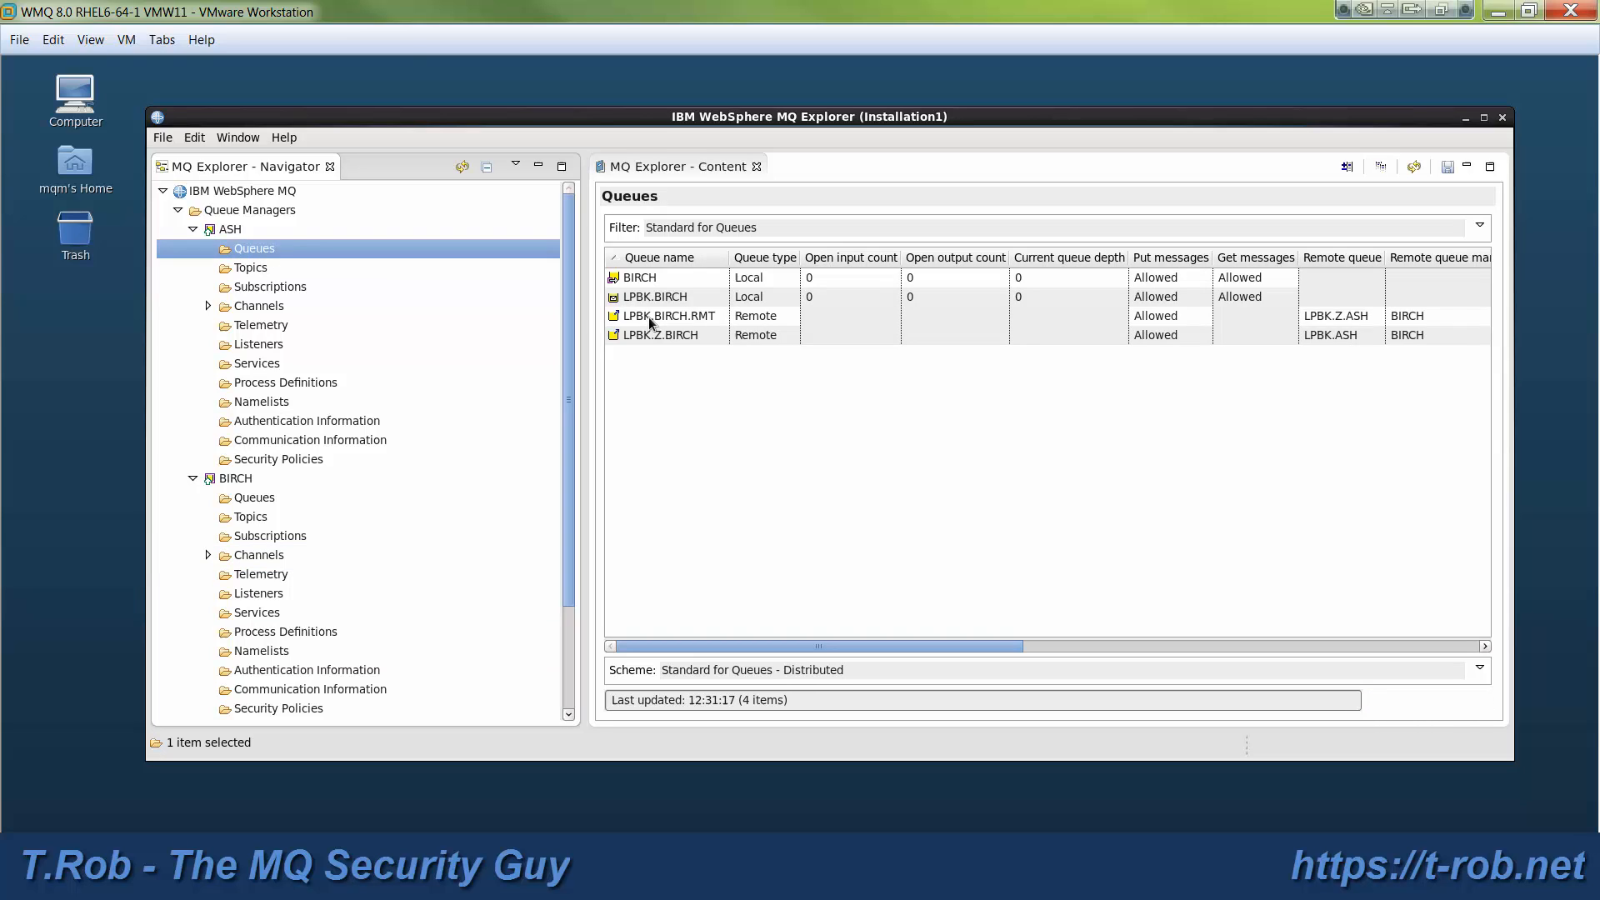
pyautogui.rightClick(668, 315)
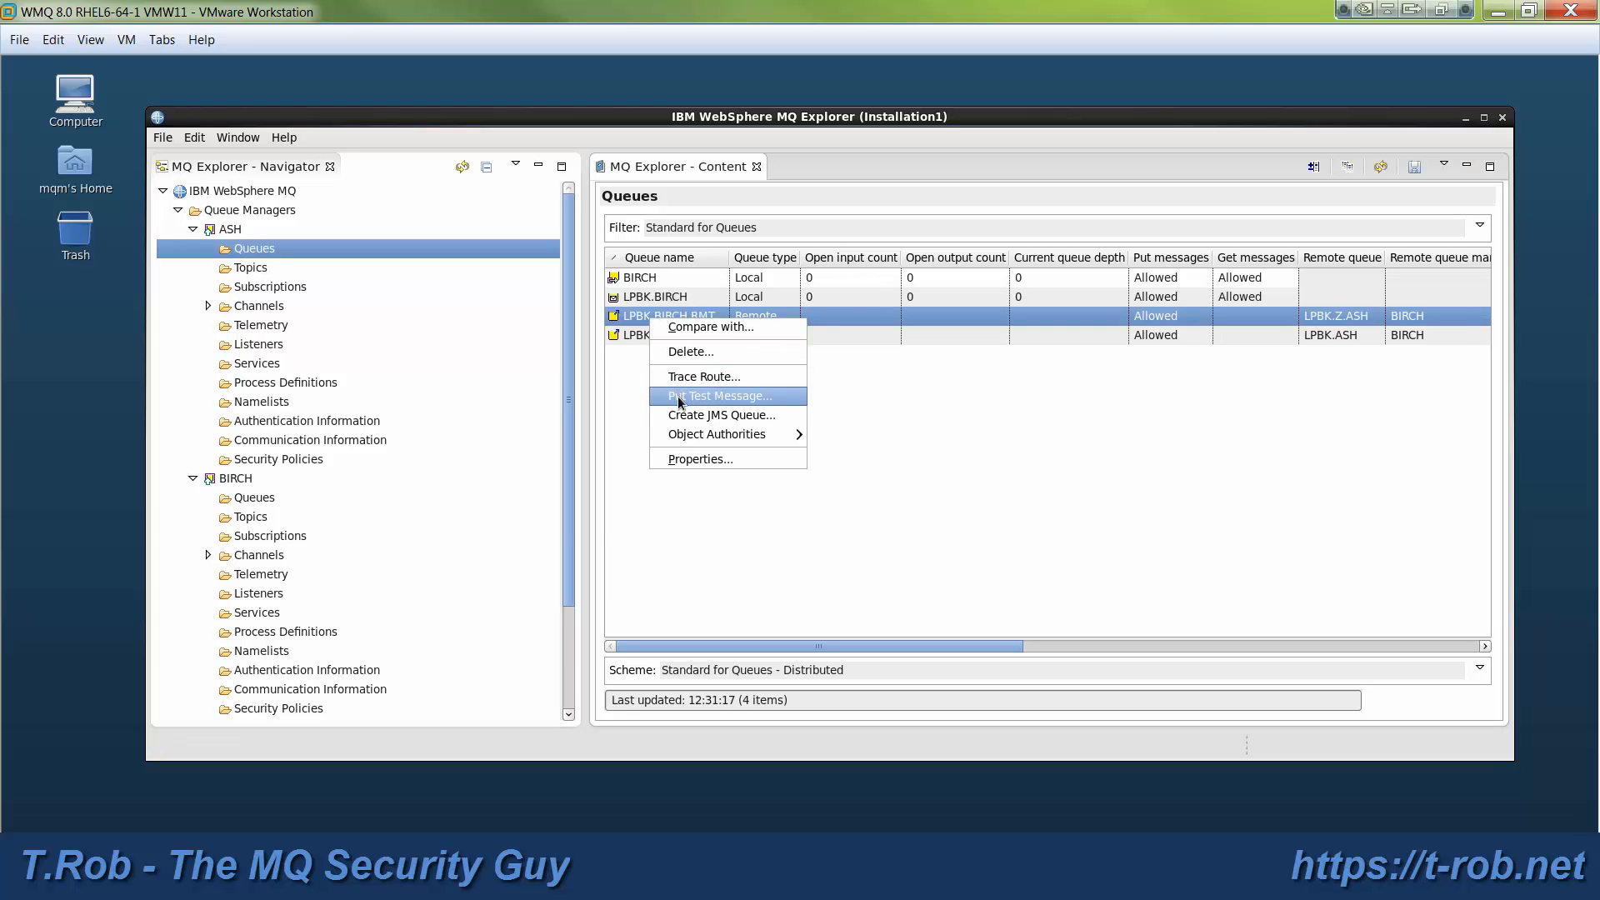
pyautogui.click(720, 396)
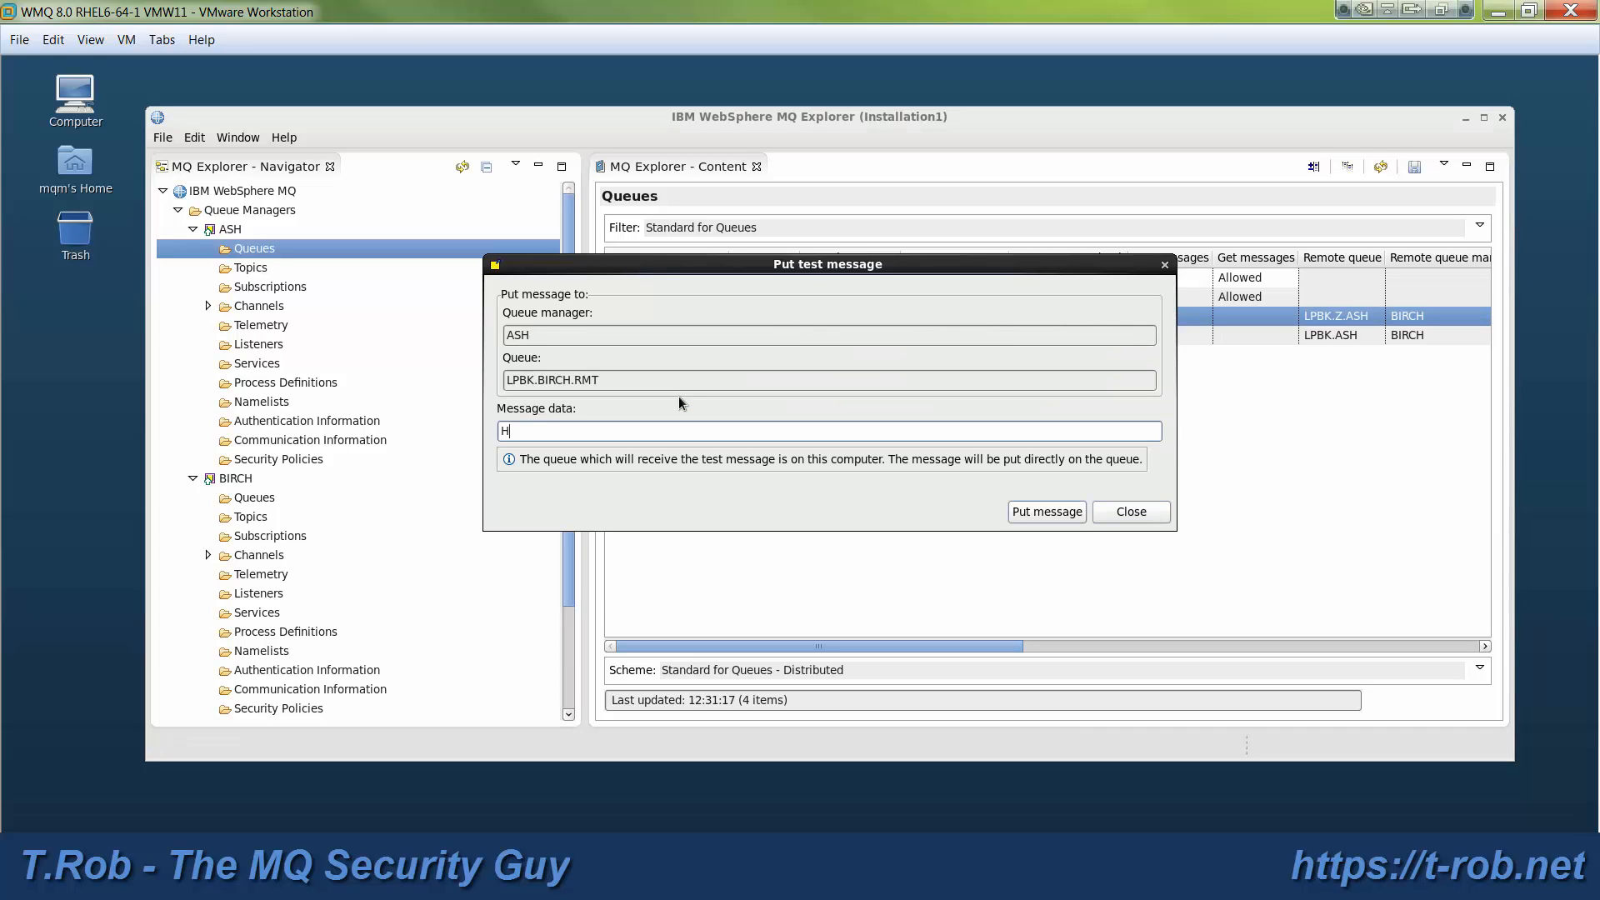
pyautogui.write('ello worl')
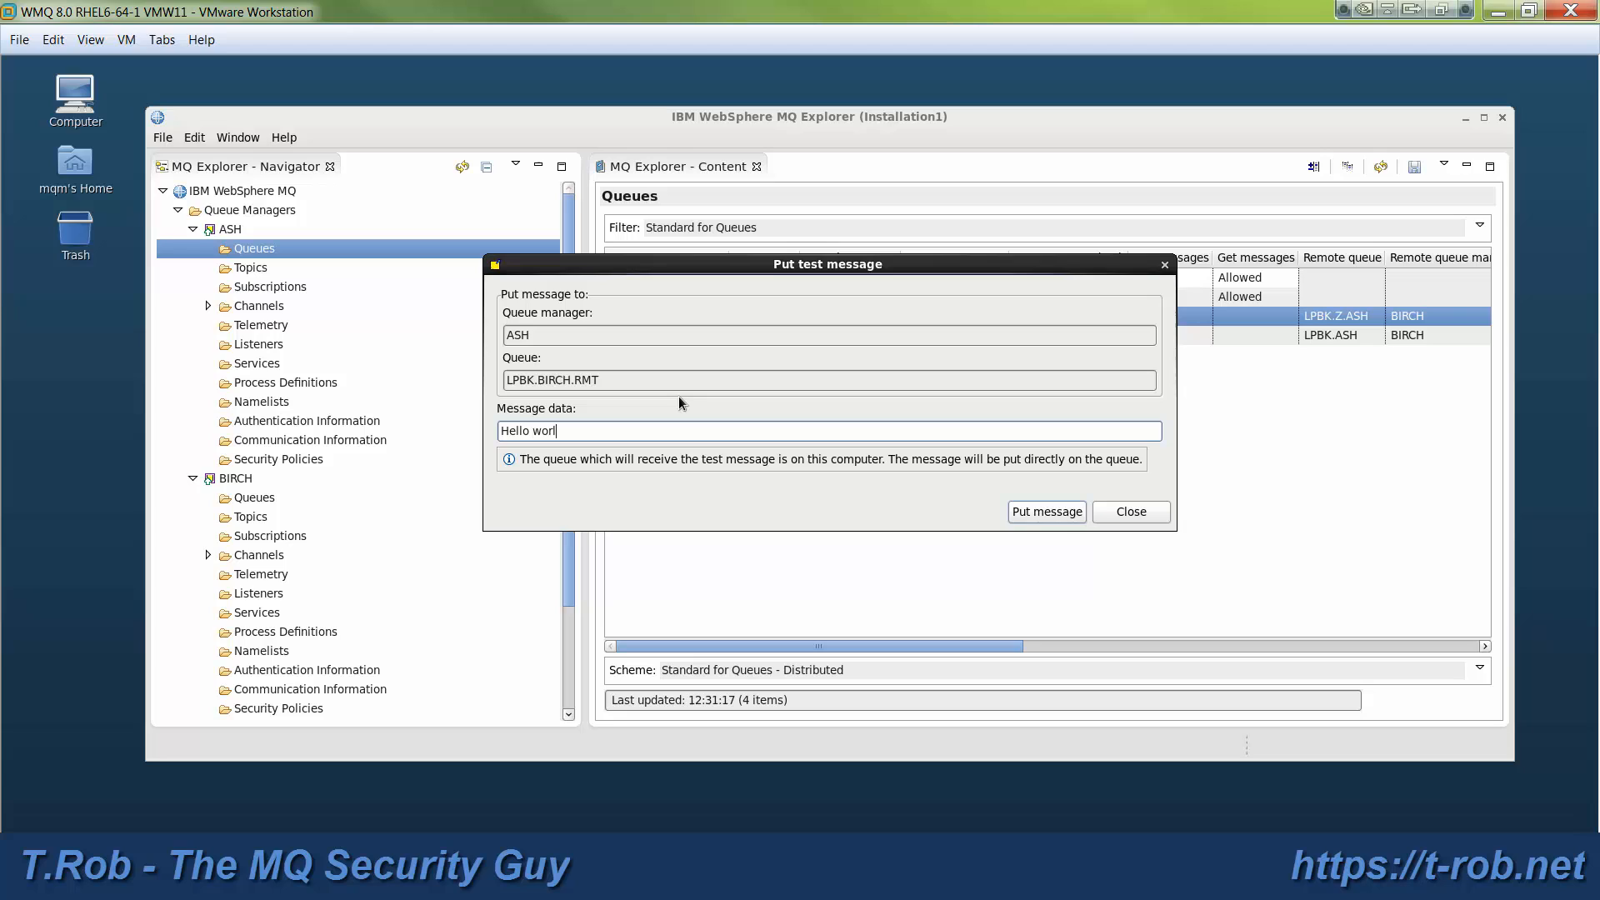
pyautogui.write('d!')
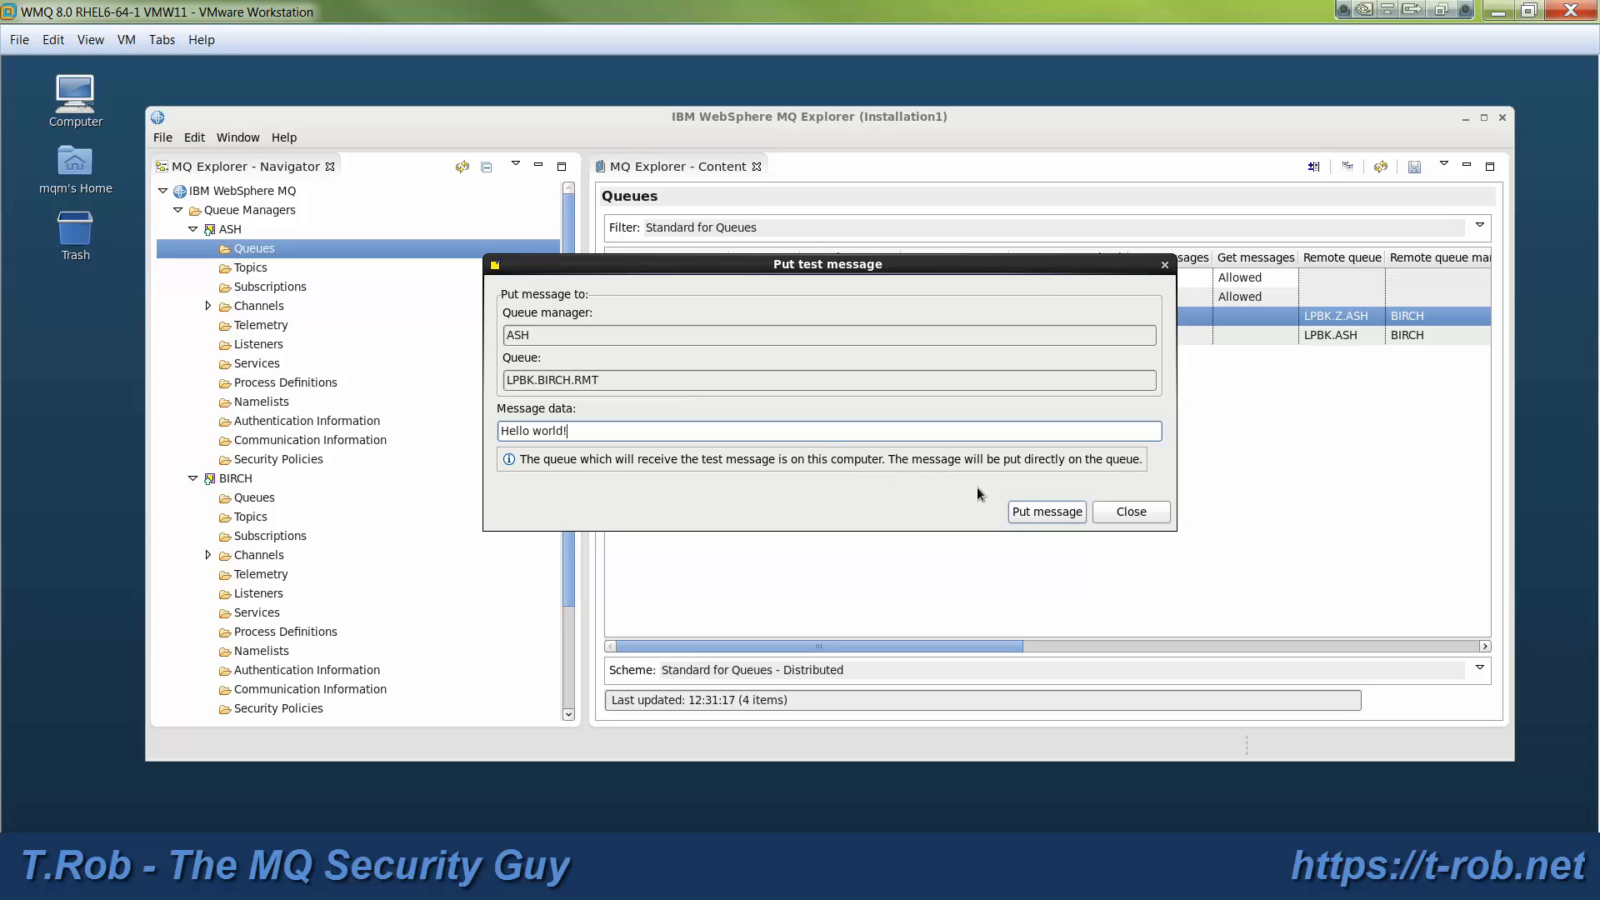
pyautogui.click(1045, 511)
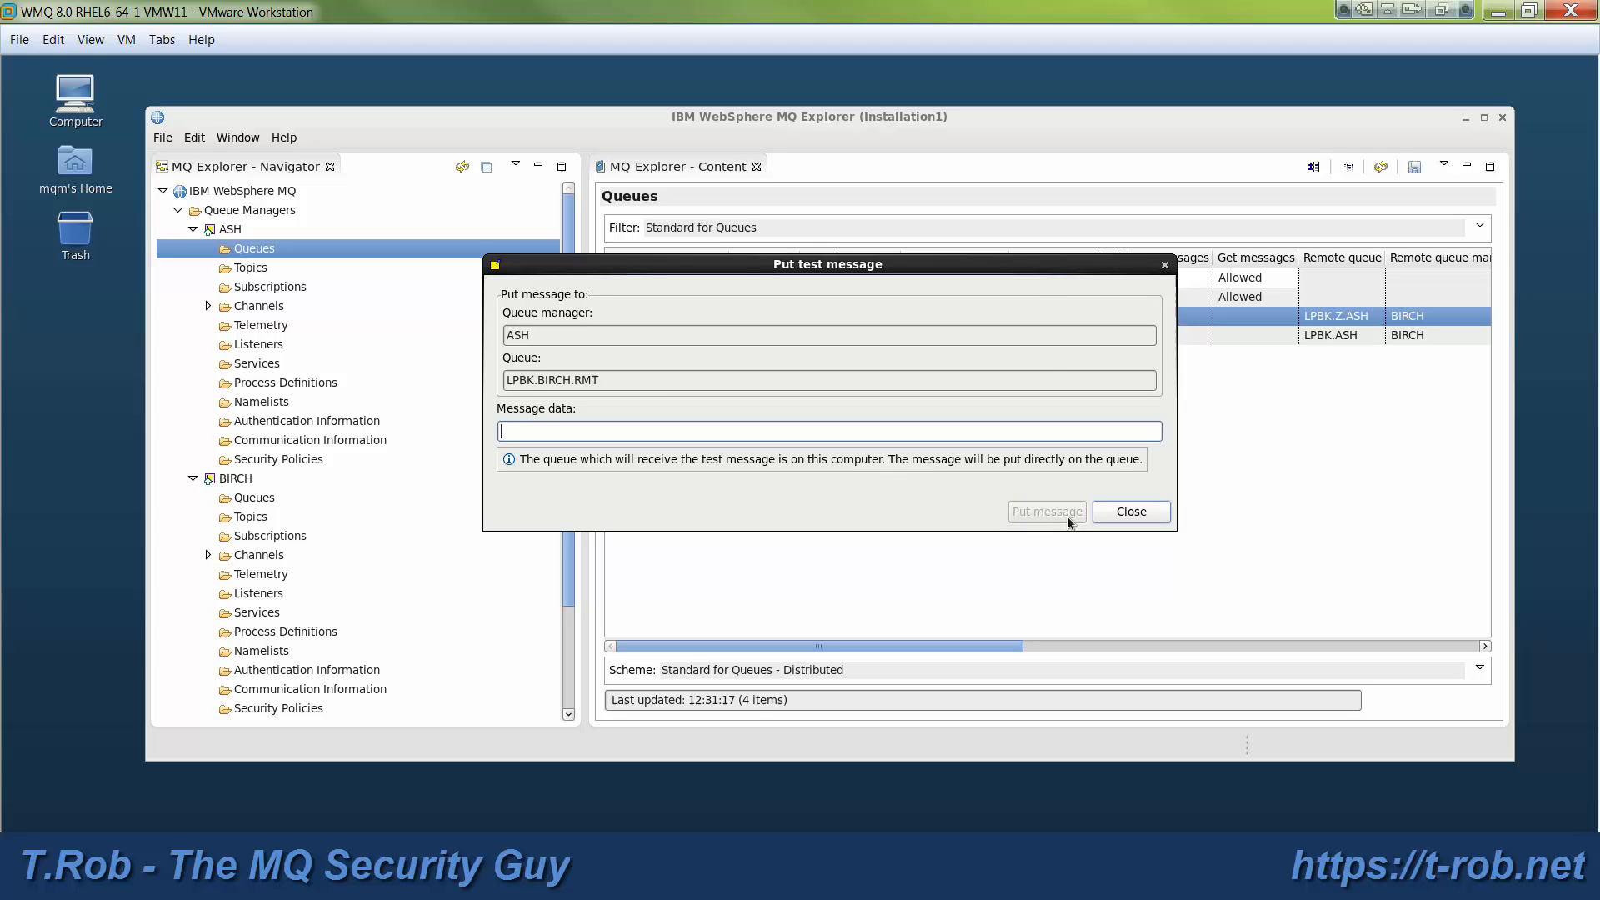
# Close the test message window and refresh the queue list to show depth 1 on LPBK.BIRCH
pyautogui.click(1130, 511)
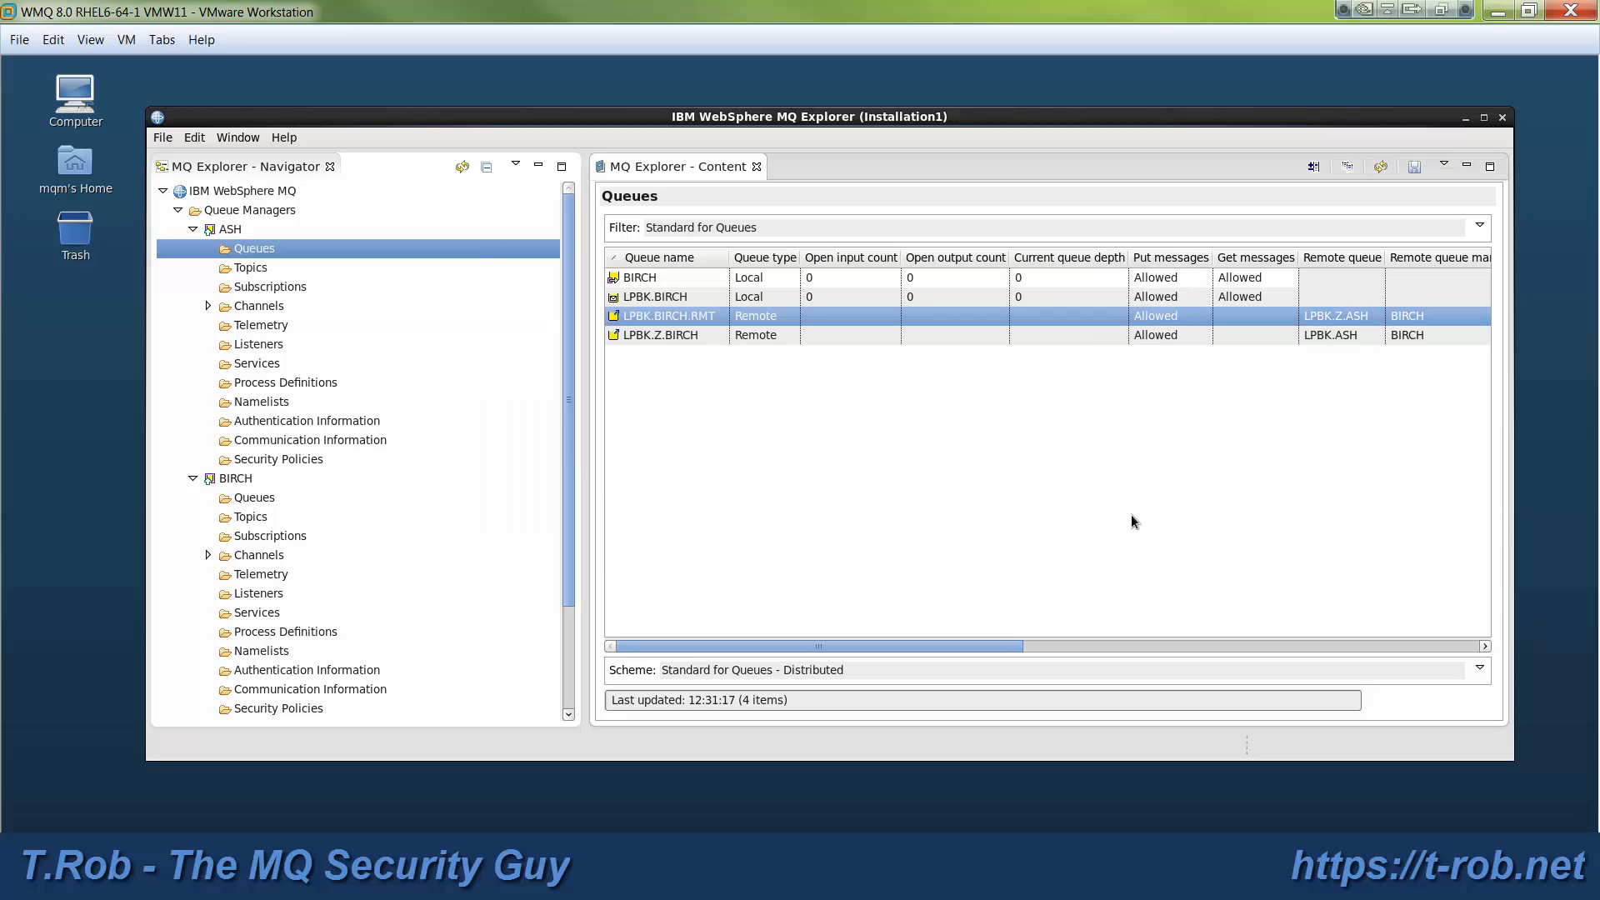
pyautogui.click(1380, 165)
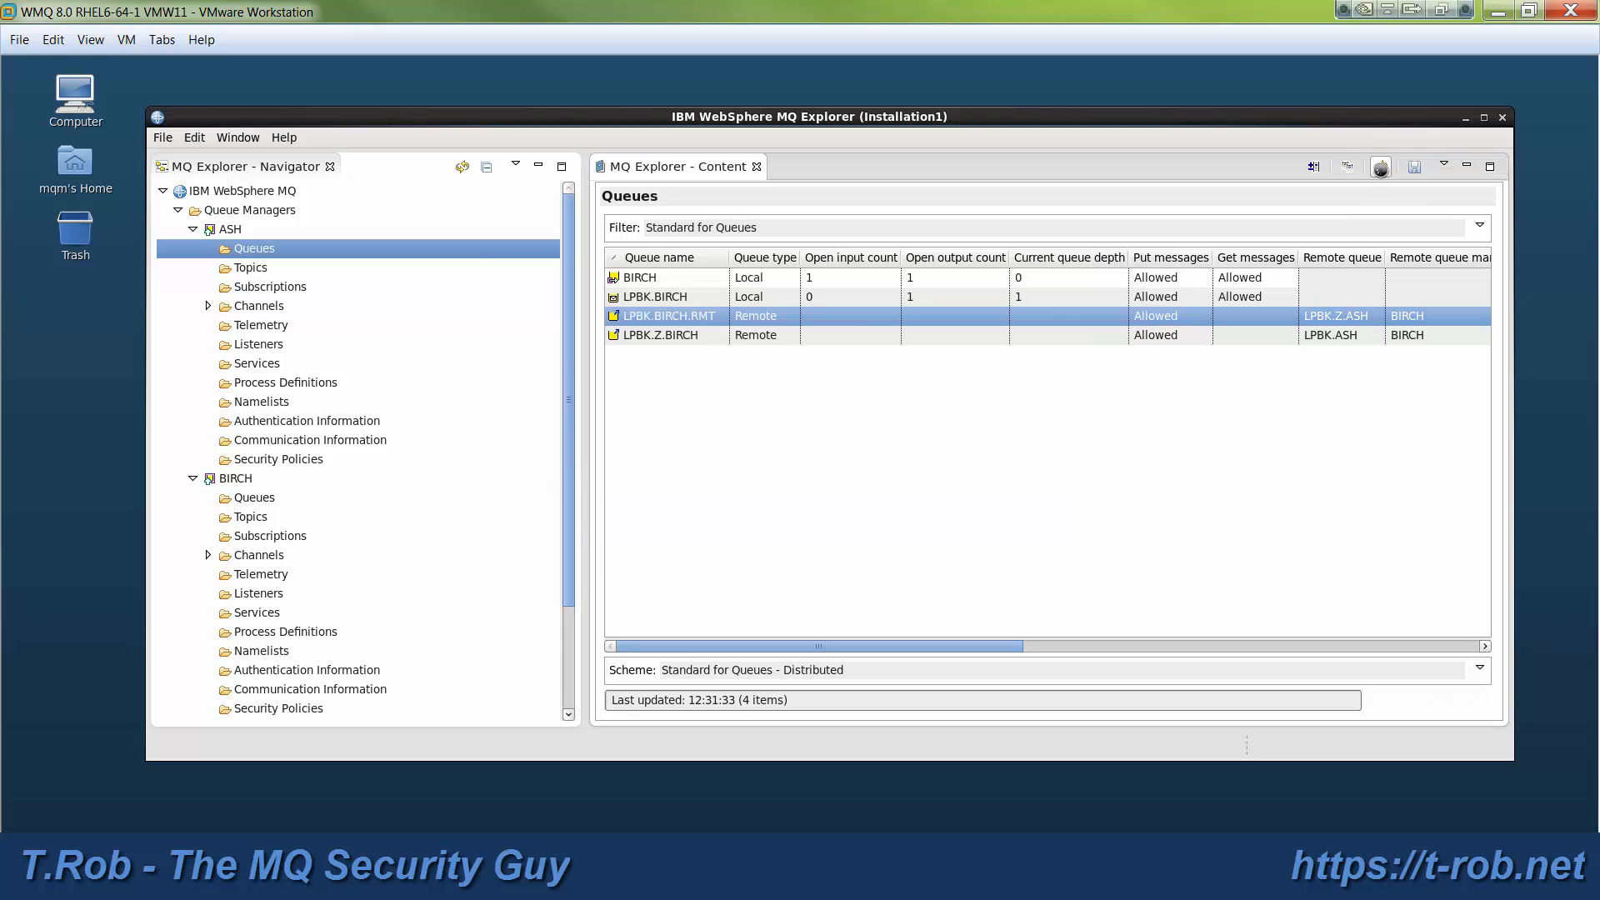
pyautogui.rightClick(654, 295)
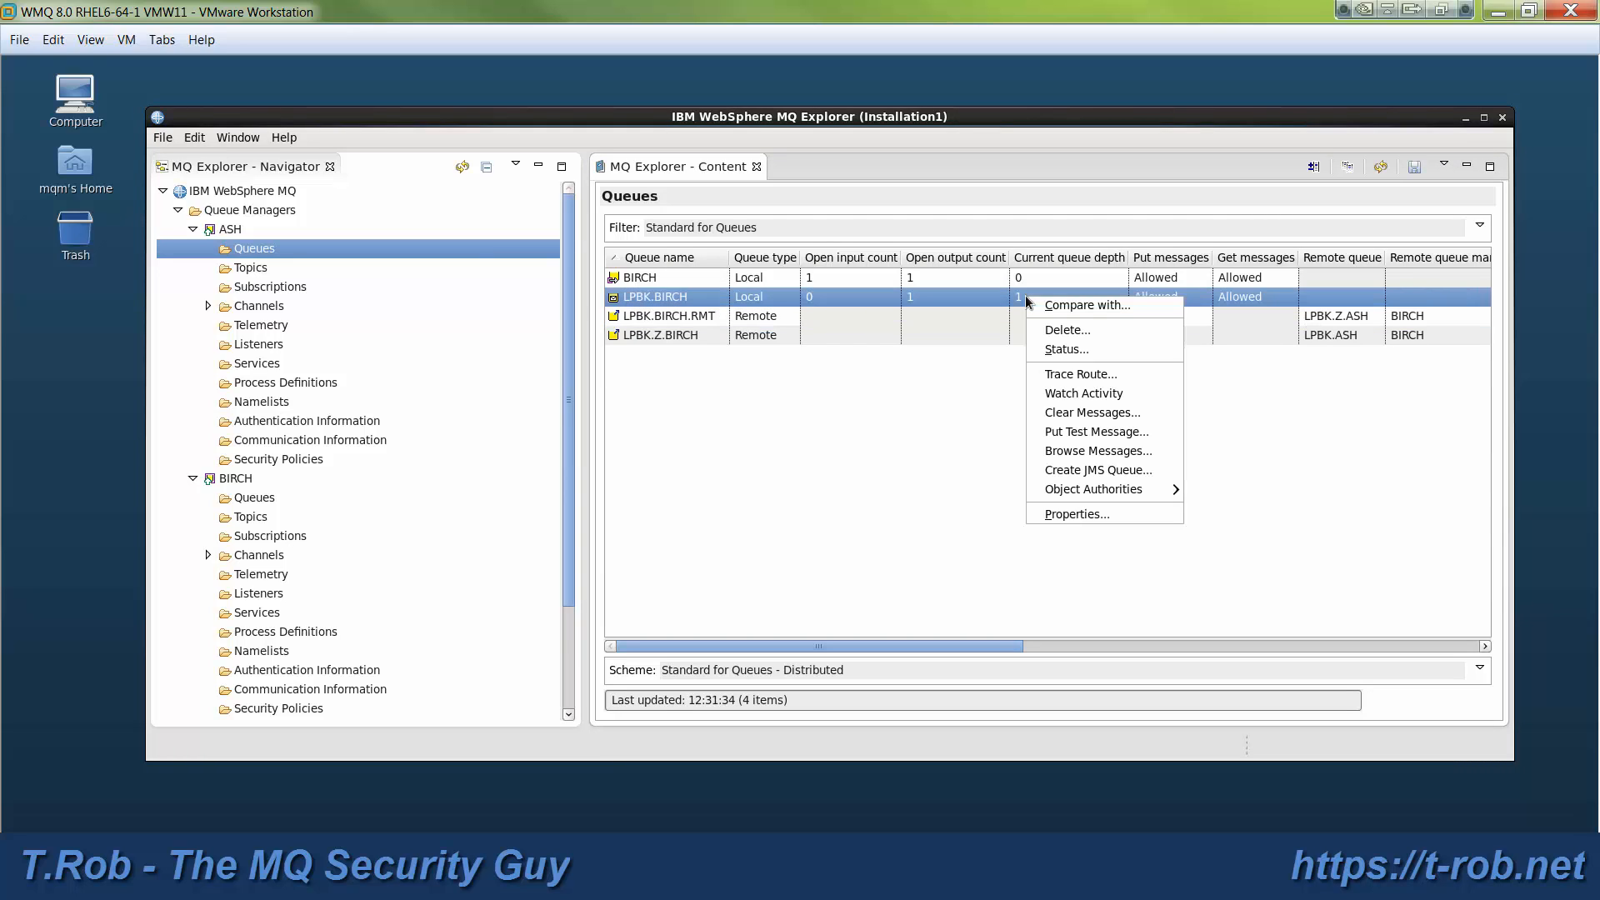
pyautogui.click(1096, 450)
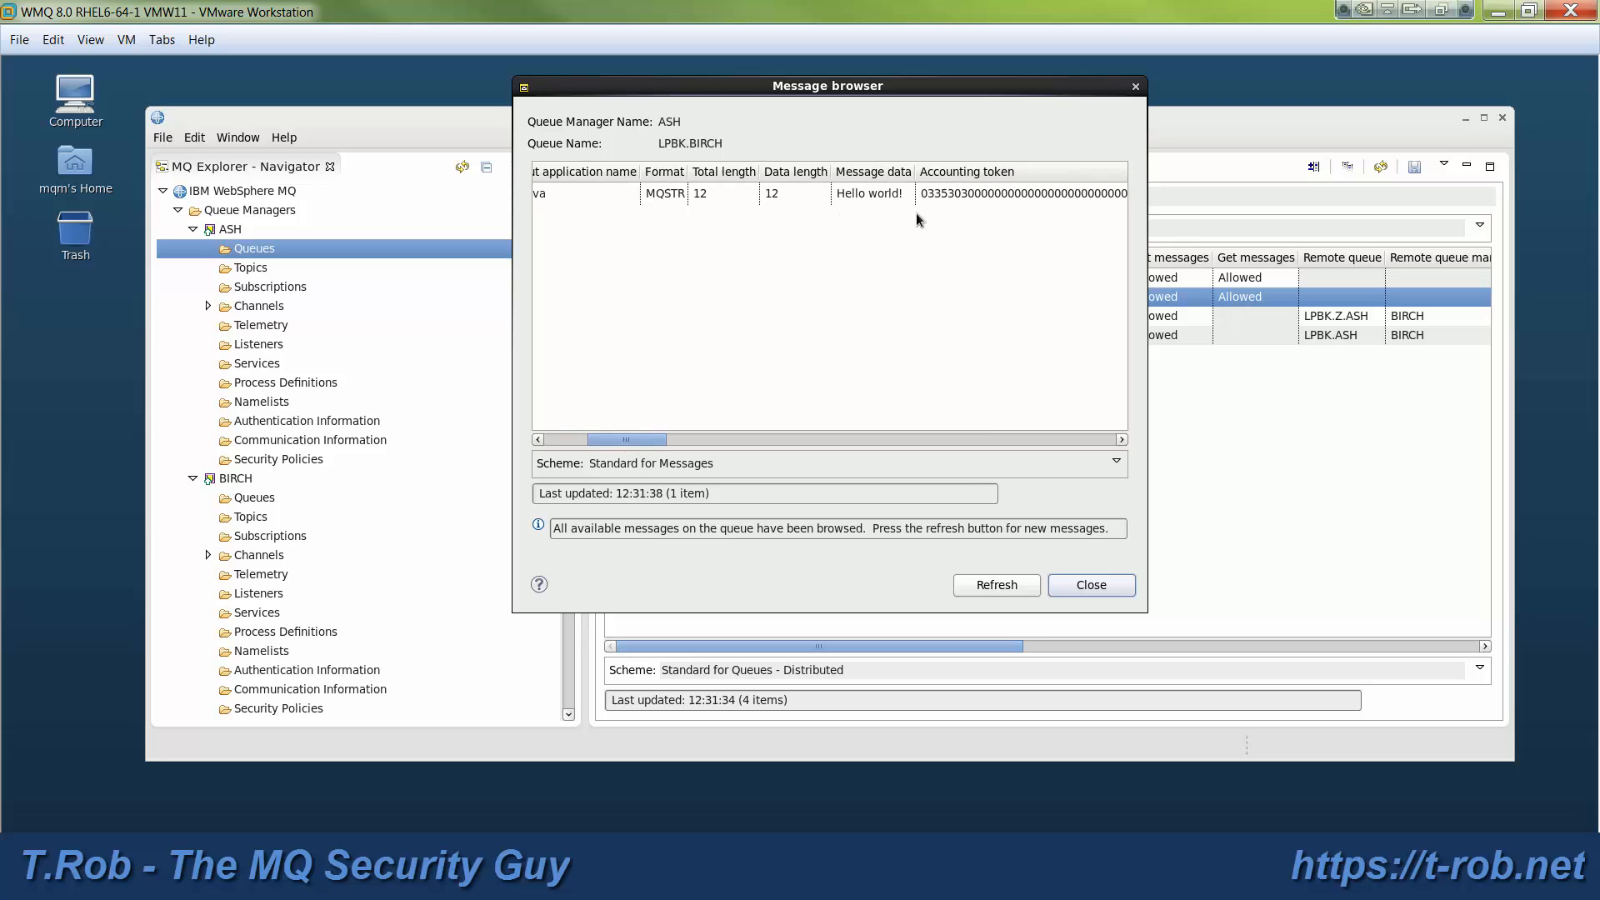
pyautogui.click(1090, 585)
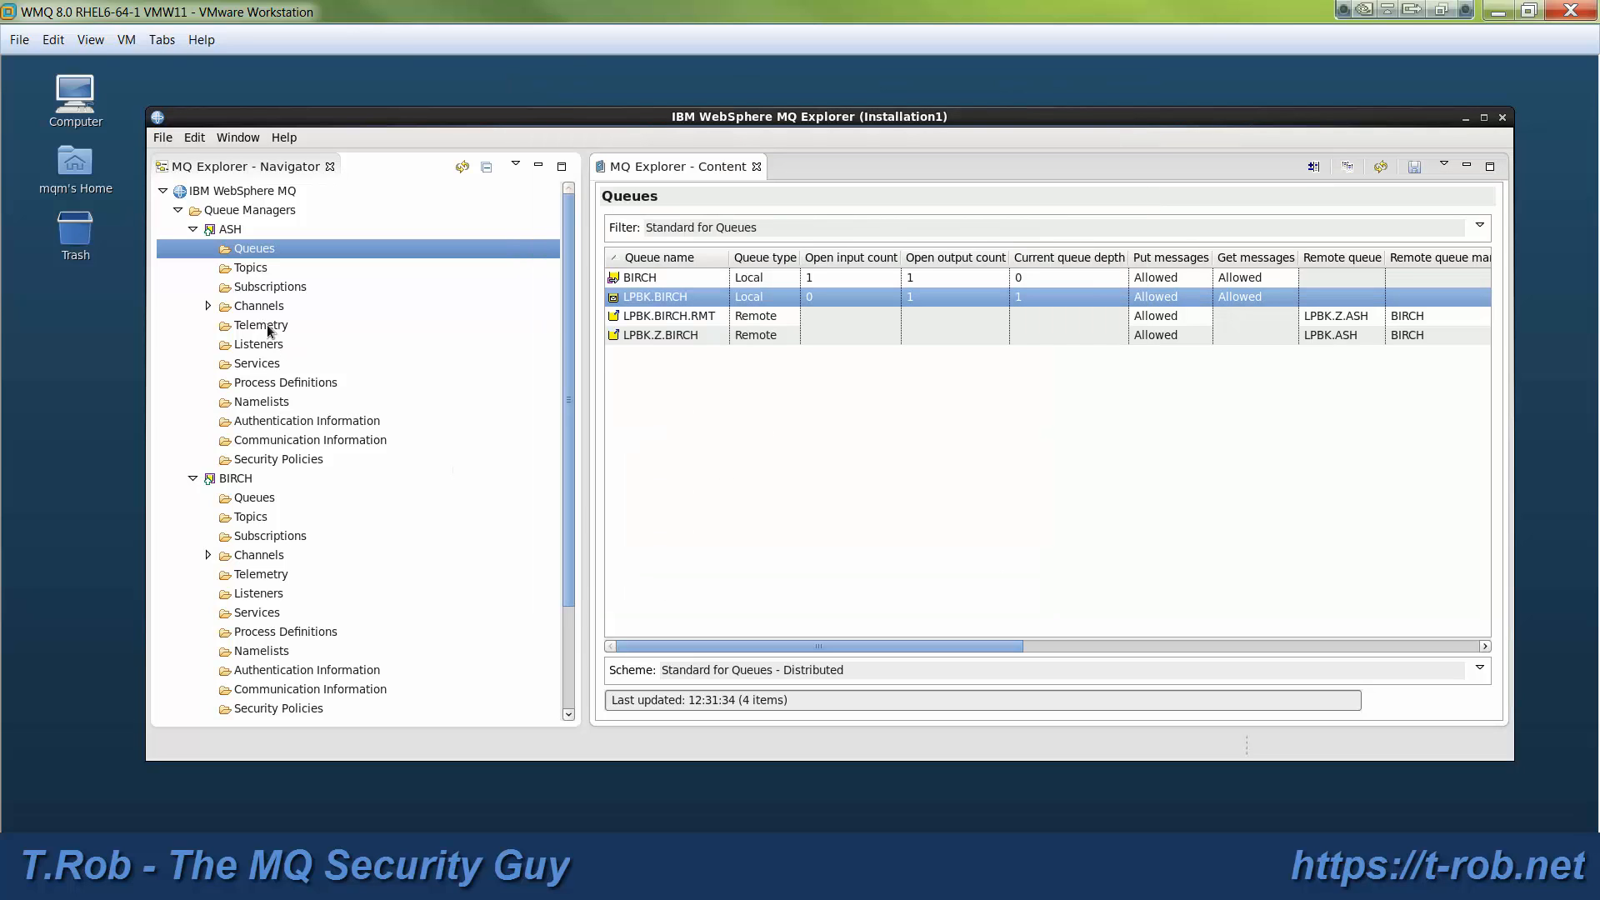
# View ASH's and then BIRCH's channels to confirm sender and receiver channels are Running
pyautogui.click(260, 305)
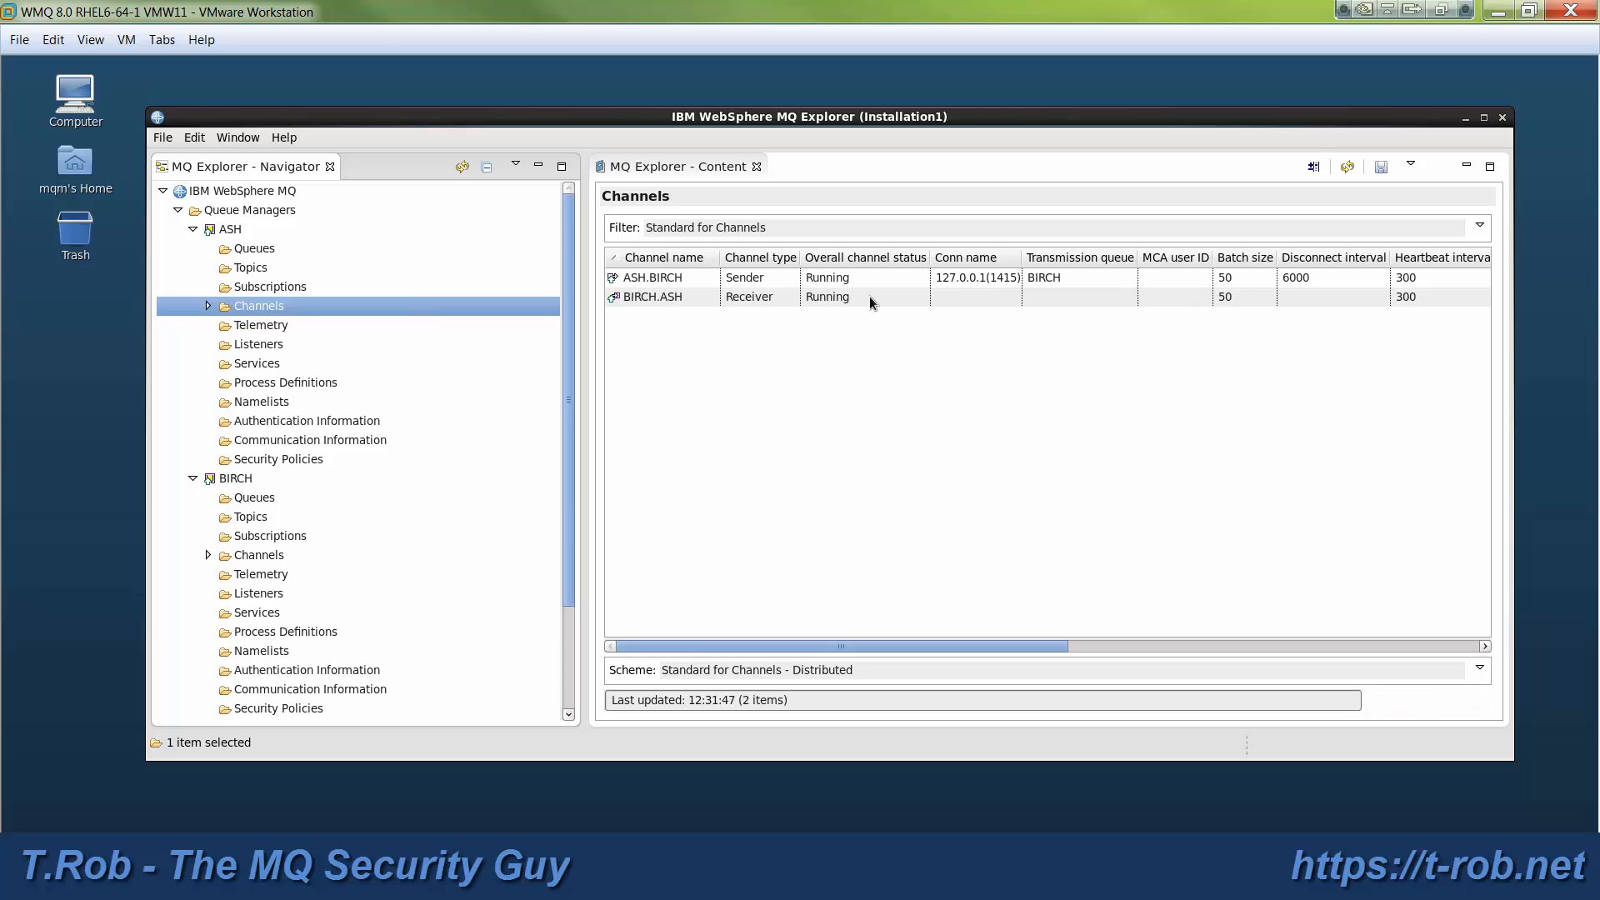
pyautogui.click(258, 554)
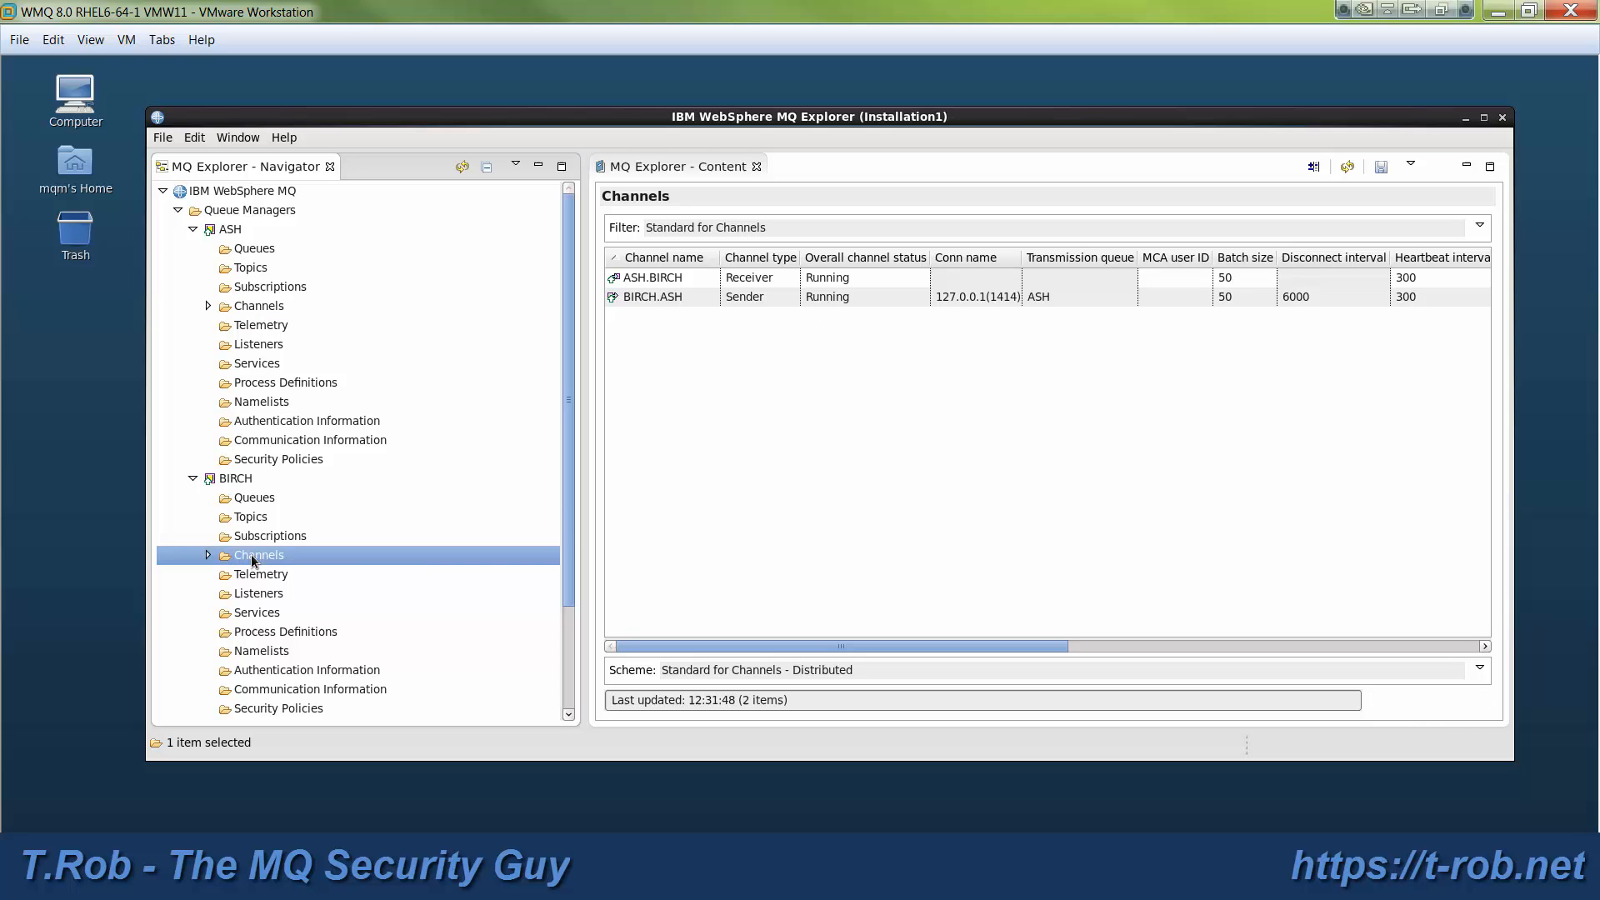
pyautogui.moveTo(671, 439)
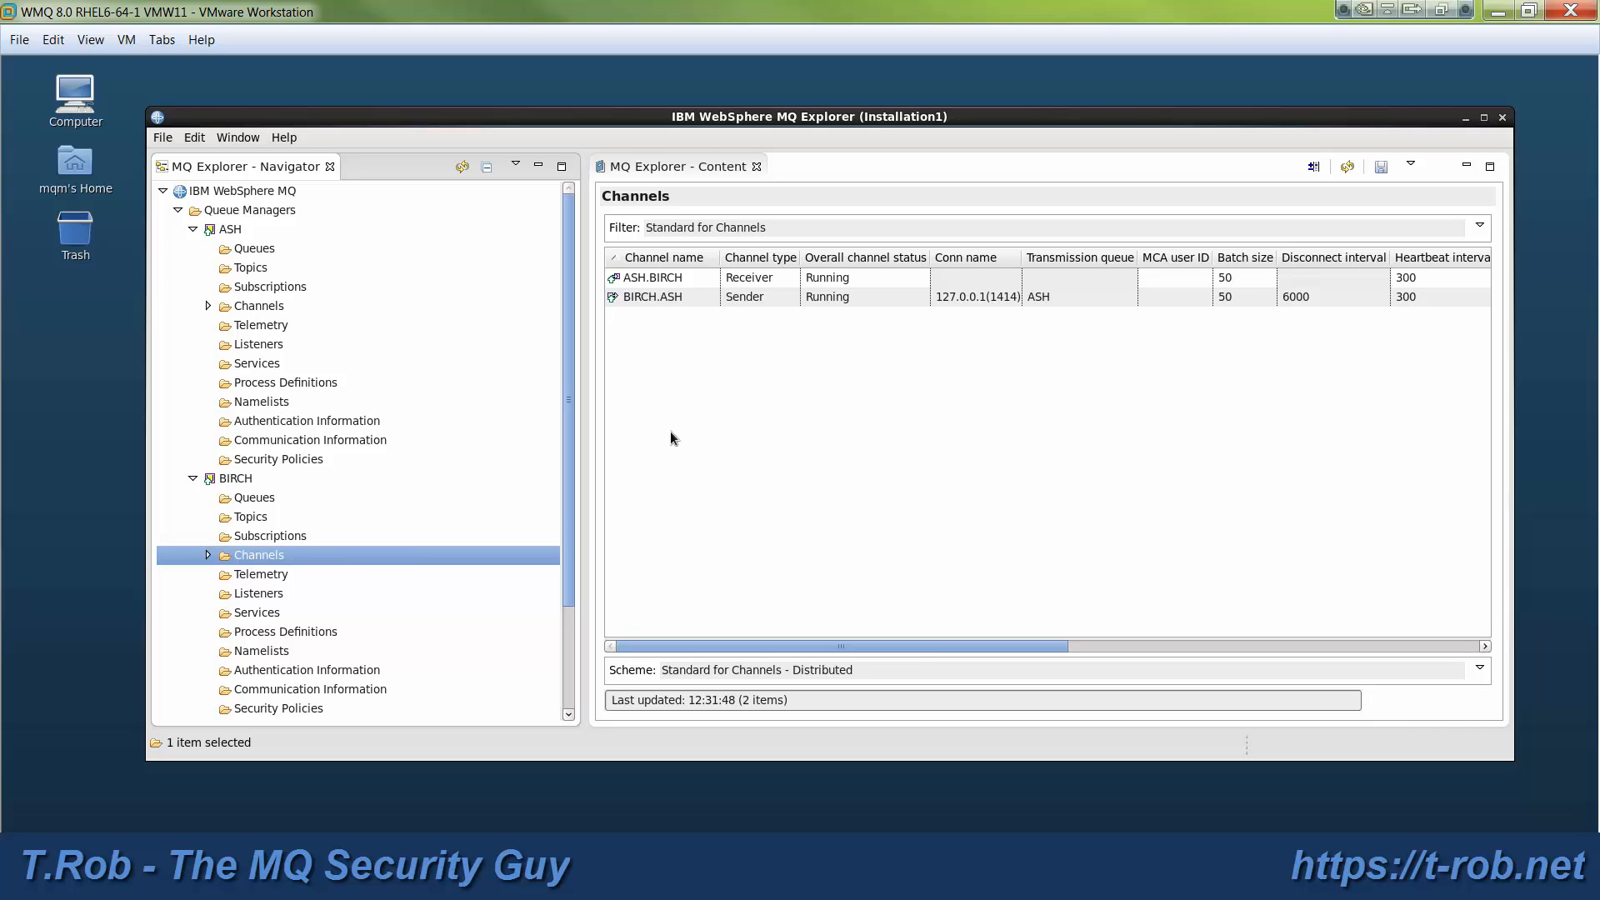